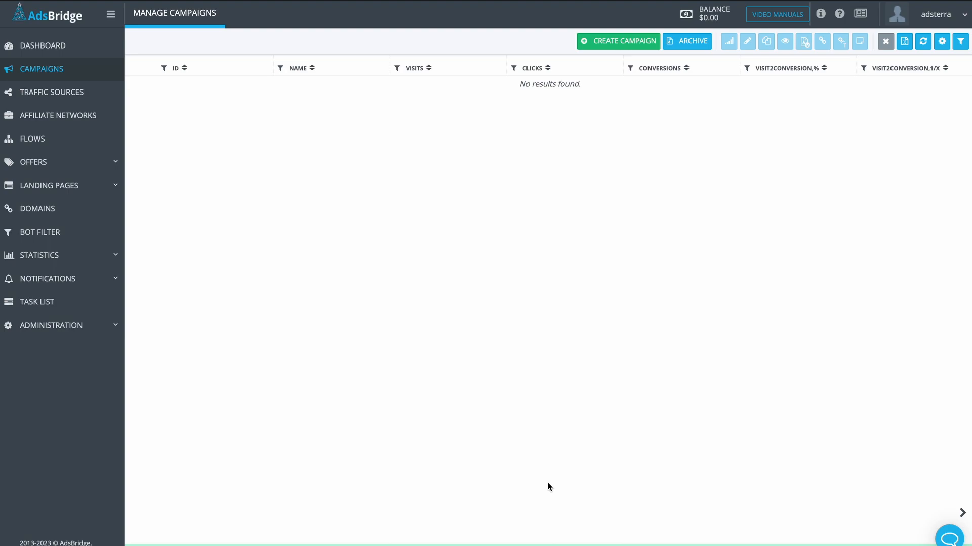
pyautogui.moveTo(460, 415)
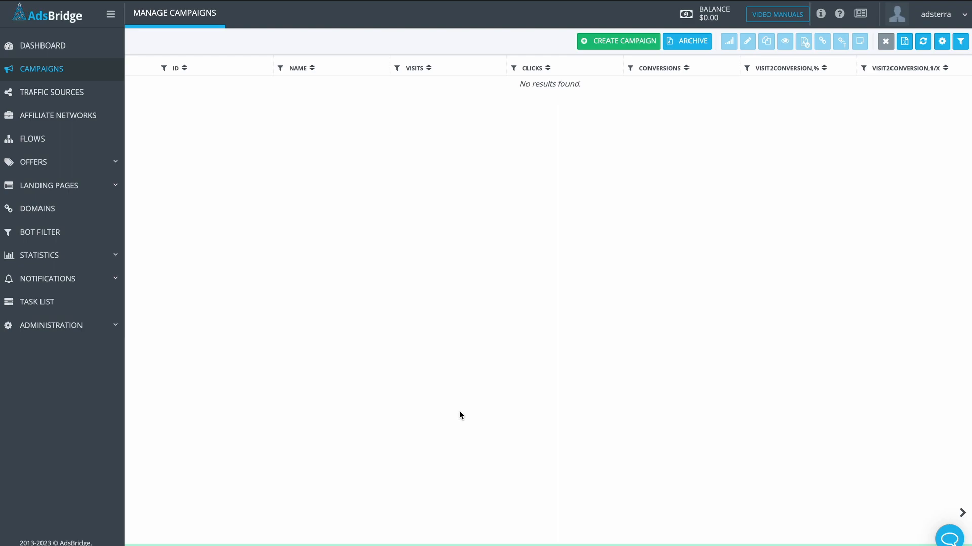
pyautogui.moveTo(51, 93)
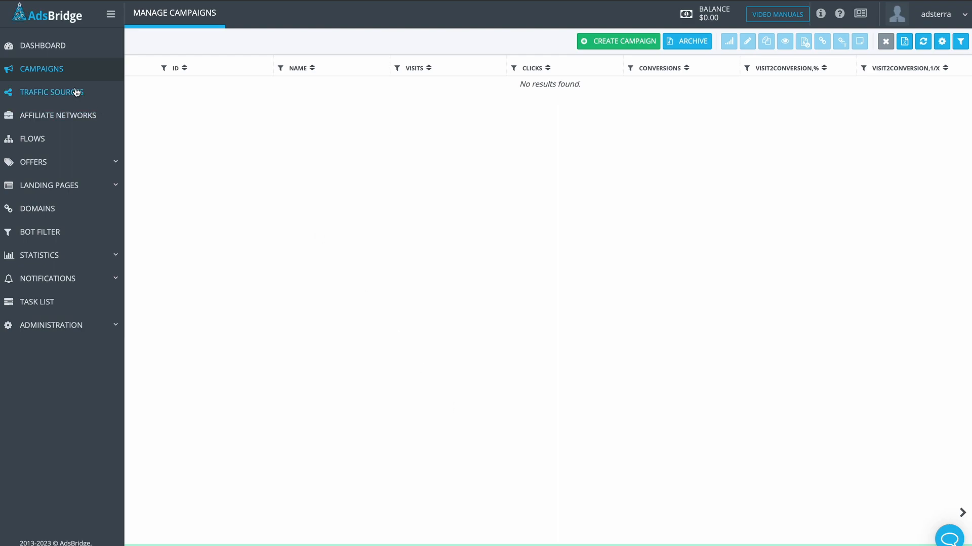
# - Show the Manage Traffic Sources page, currently empty
pyautogui.click(44, 92)
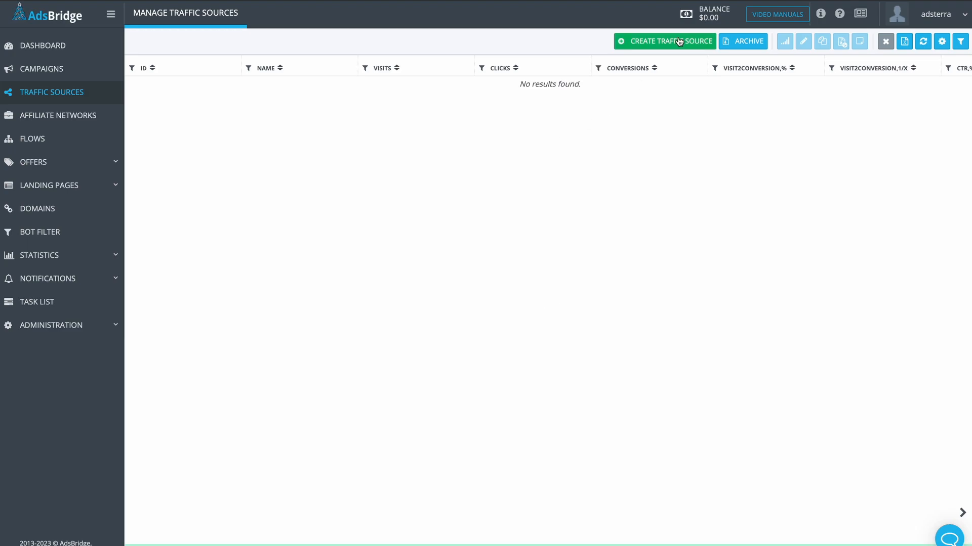
# - Fill a new traffic source from the Adsterra template with its postback URL, tracking ID and six tokens
pyautogui.click(664, 41)
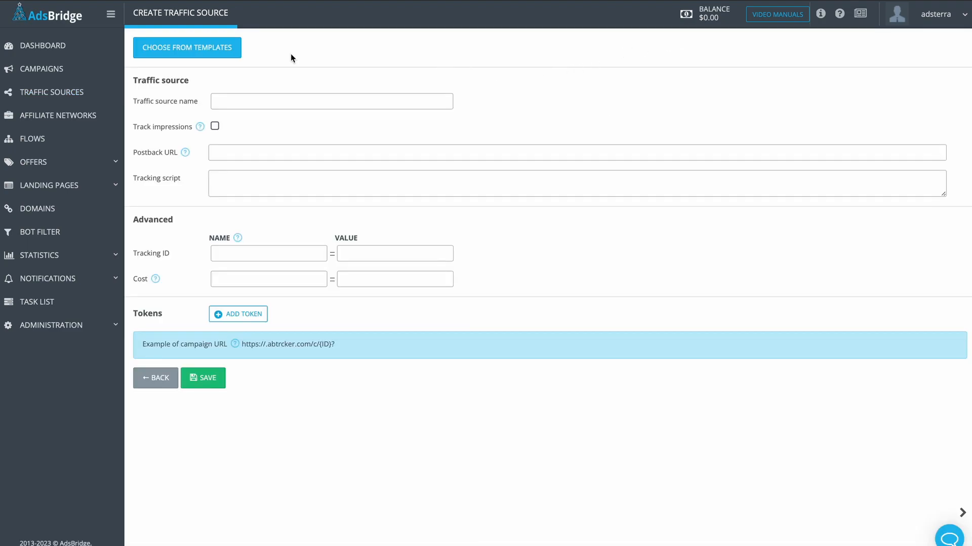
pyautogui.click(186, 47)
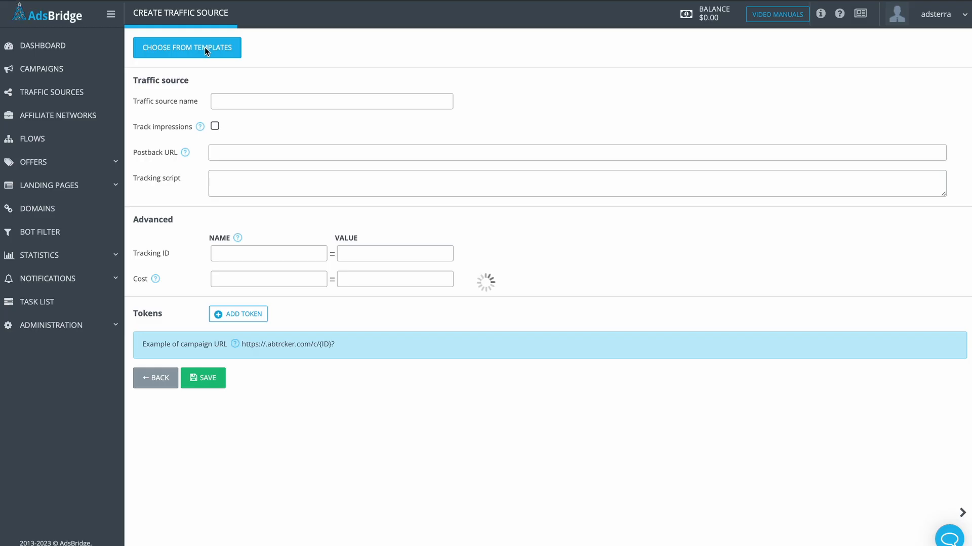
pyautogui.click(186, 47)
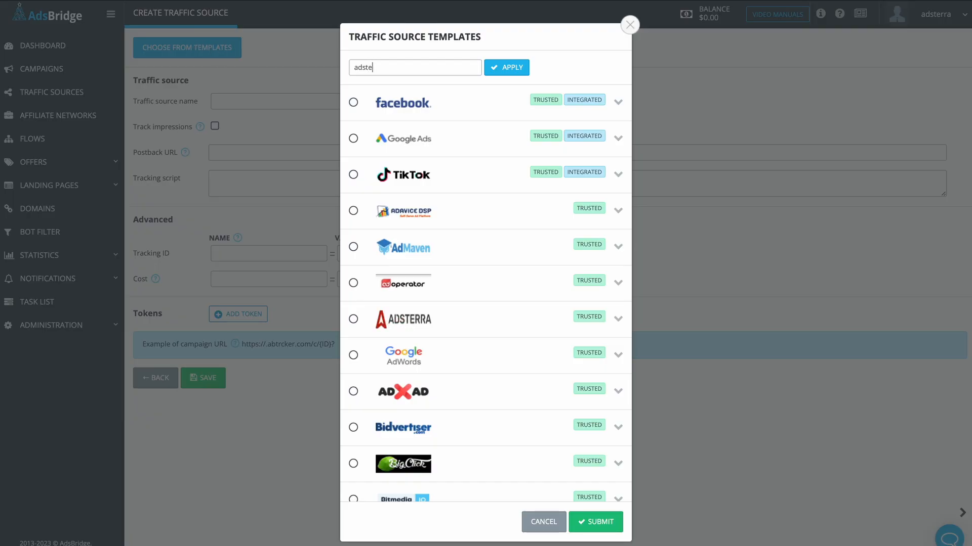
pyautogui.click(352, 319)
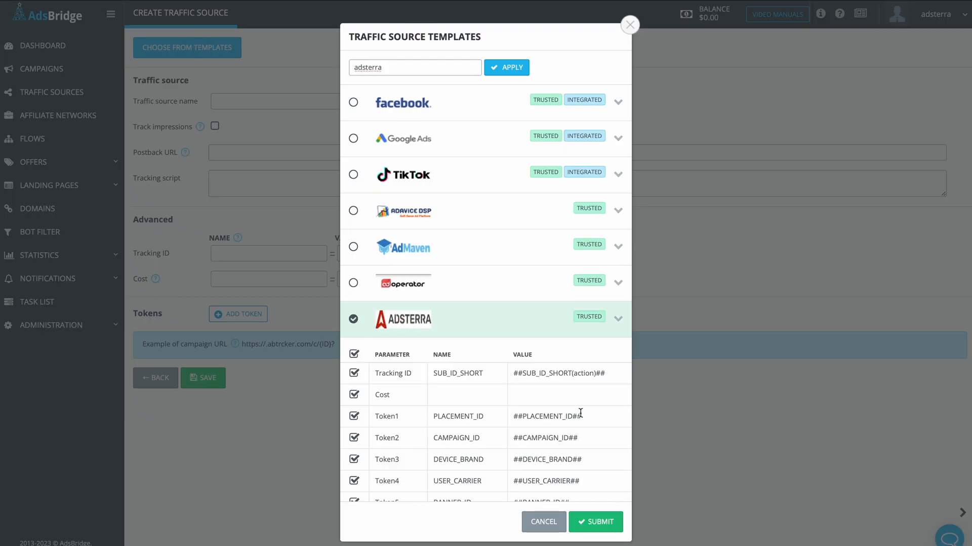
pyautogui.click(594, 523)
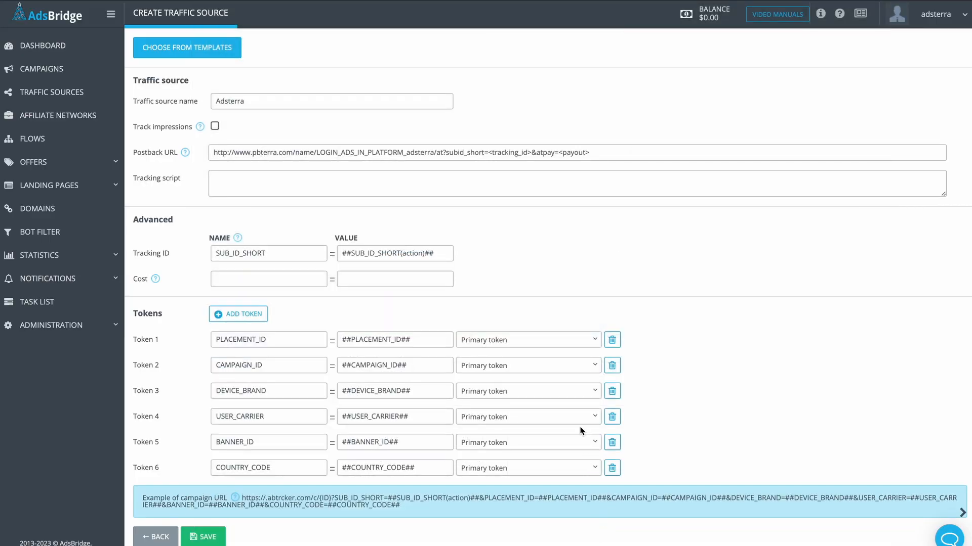
pyautogui.moveTo(513, 254)
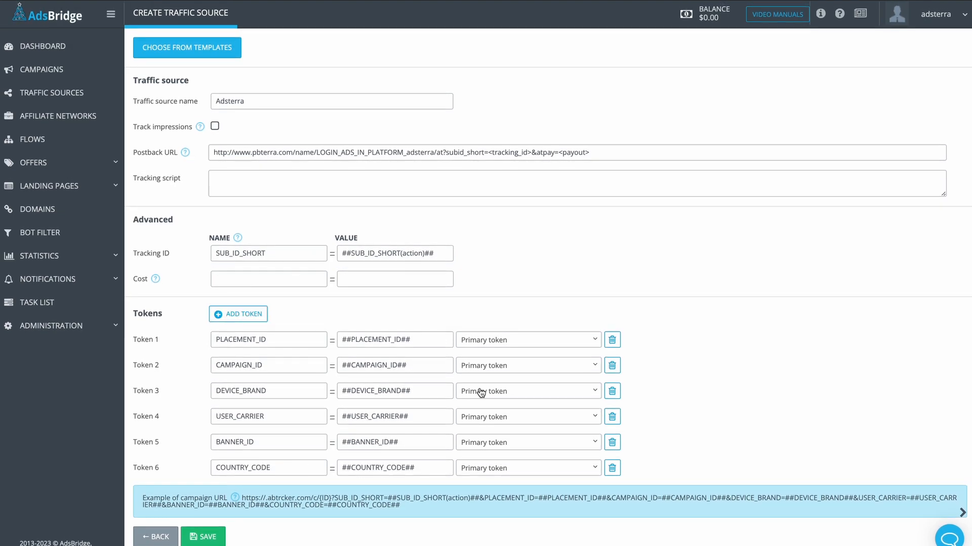
pyautogui.moveTo(473, 340)
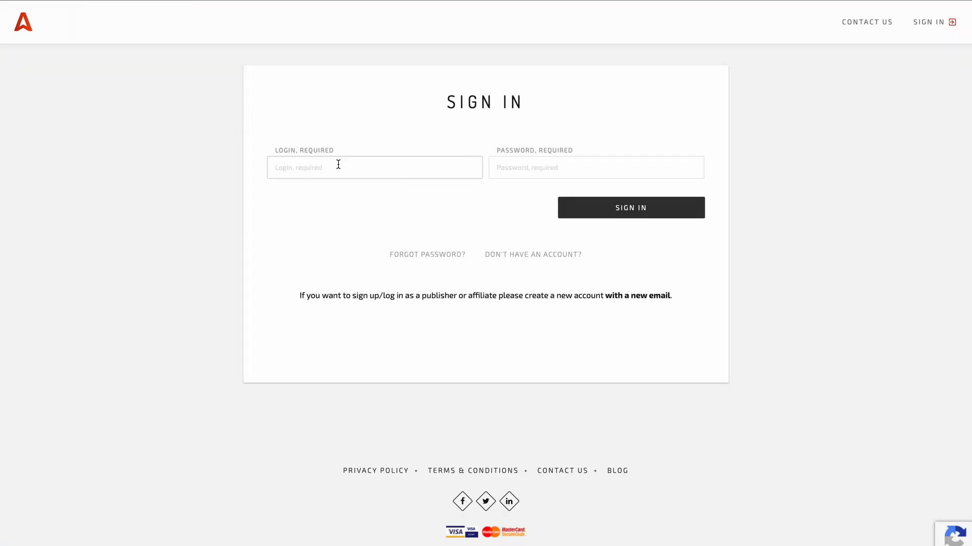
# - Sign in to Adsterra with the saved login and password
pyautogui.click(631, 207)
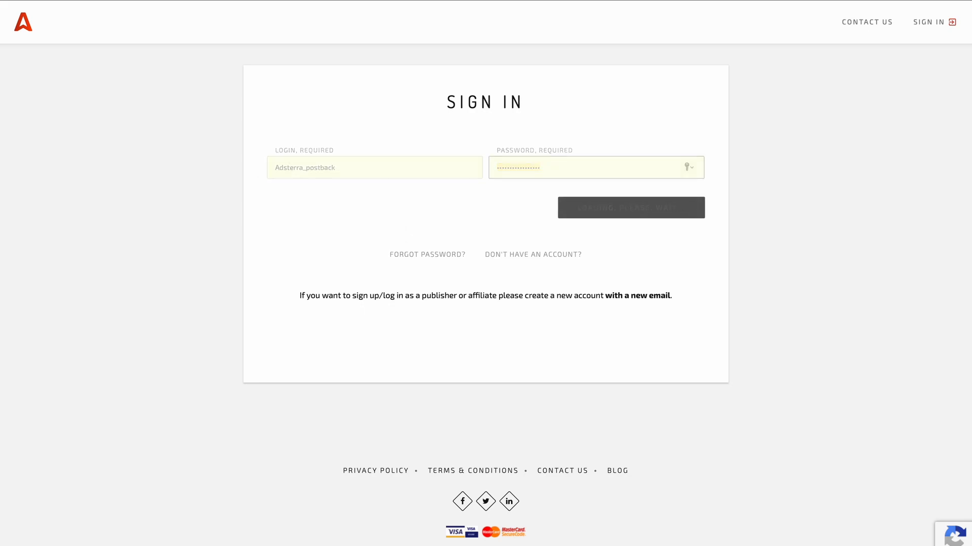
pyautogui.click(630, 207)
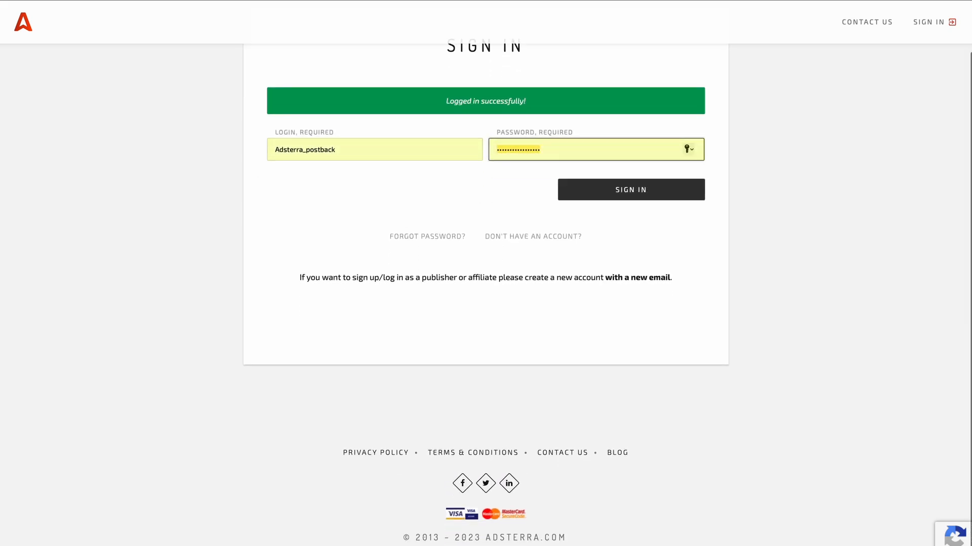
pyautogui.click(630, 189)
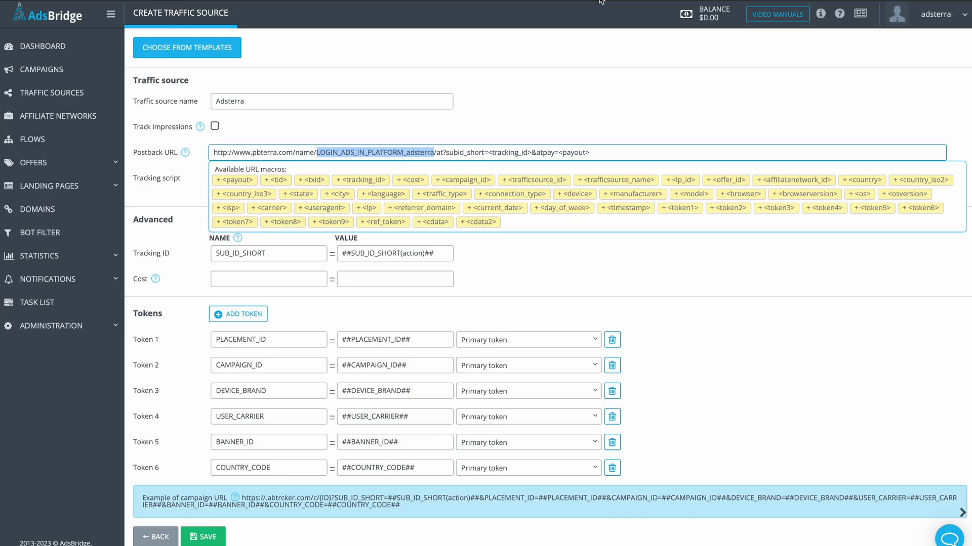
# - Put the Adsterra account login into the postback URL and save the traffic source
pyautogui.write('Adsterra_postback')
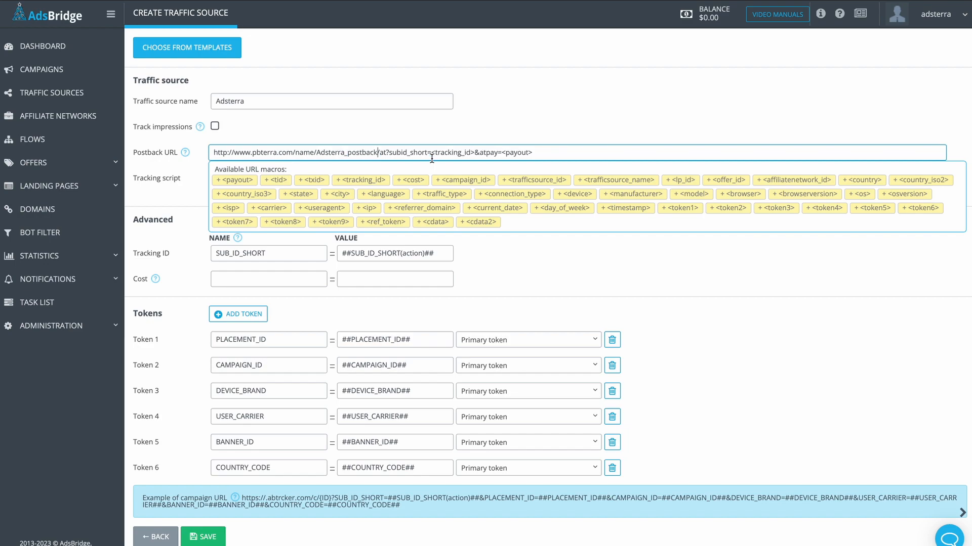
pyautogui.moveTo(210, 483)
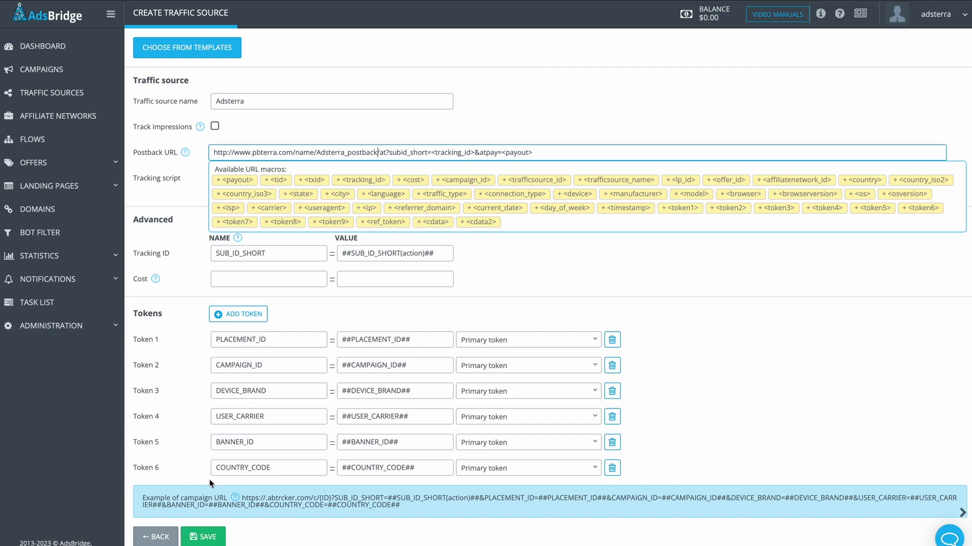
pyautogui.click(203, 537)
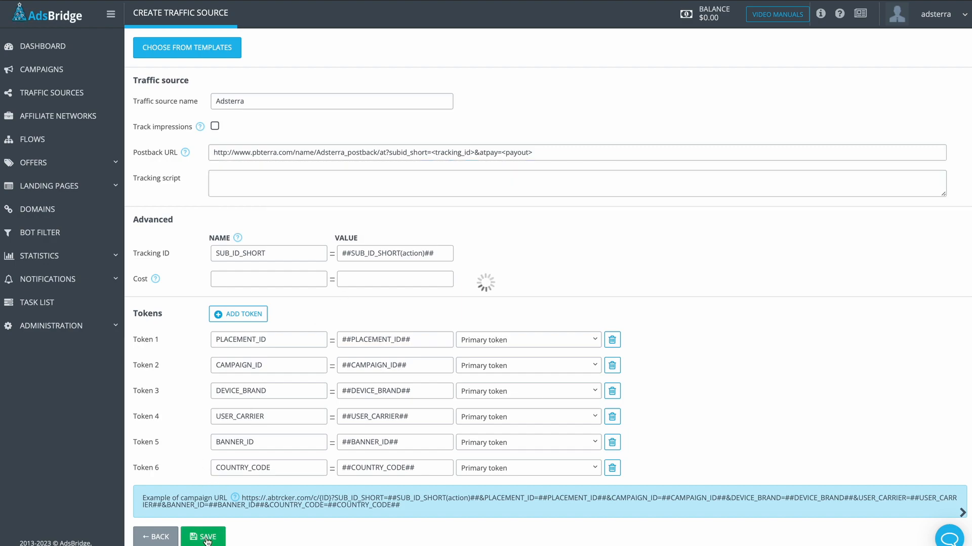
pyautogui.click(202, 536)
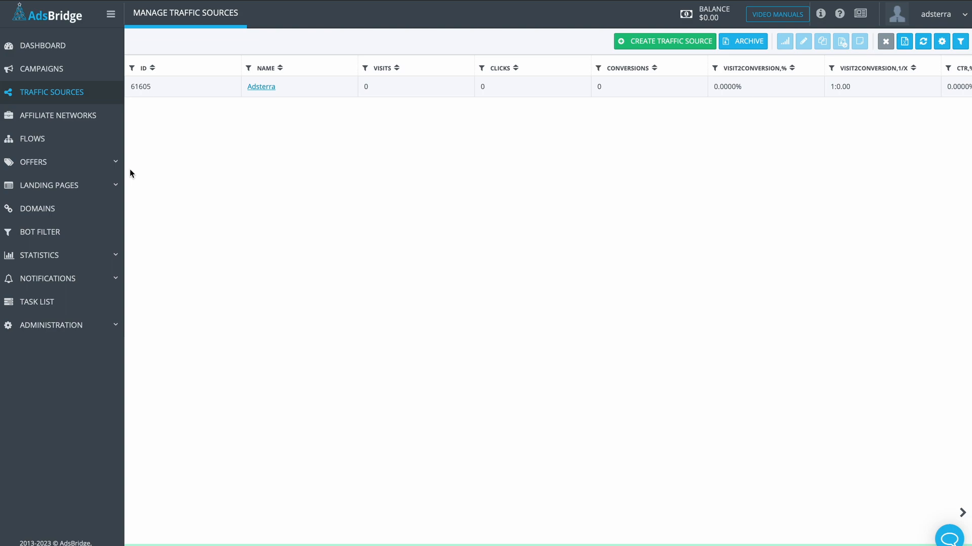
# - Create a campaign named newtest in the sweepstakes group
pyautogui.click(41, 69)
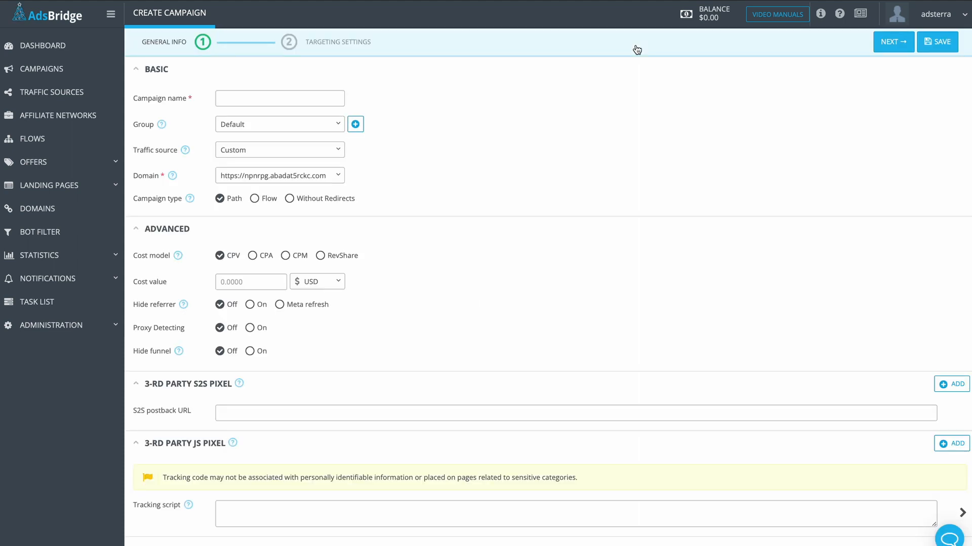
pyautogui.write('newtest')
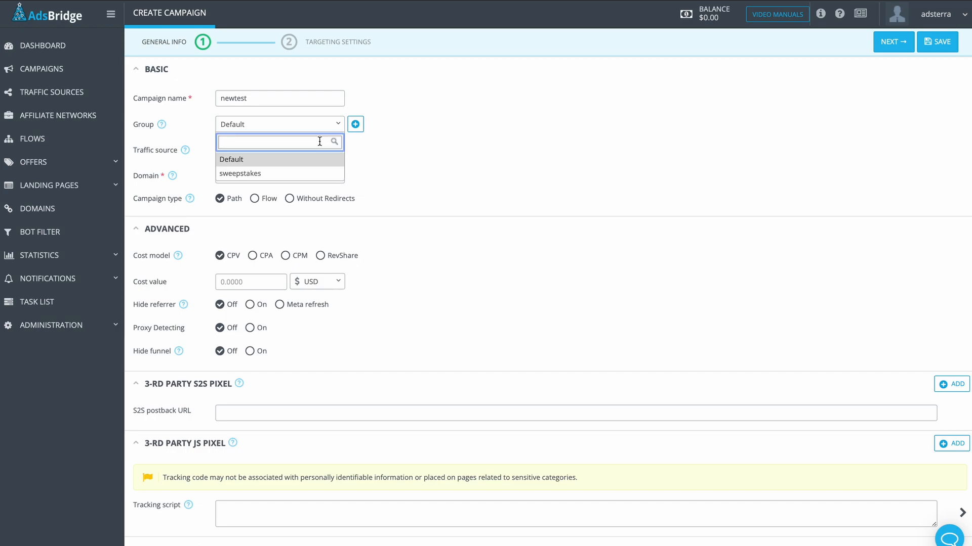
pyautogui.moveTo(280, 173)
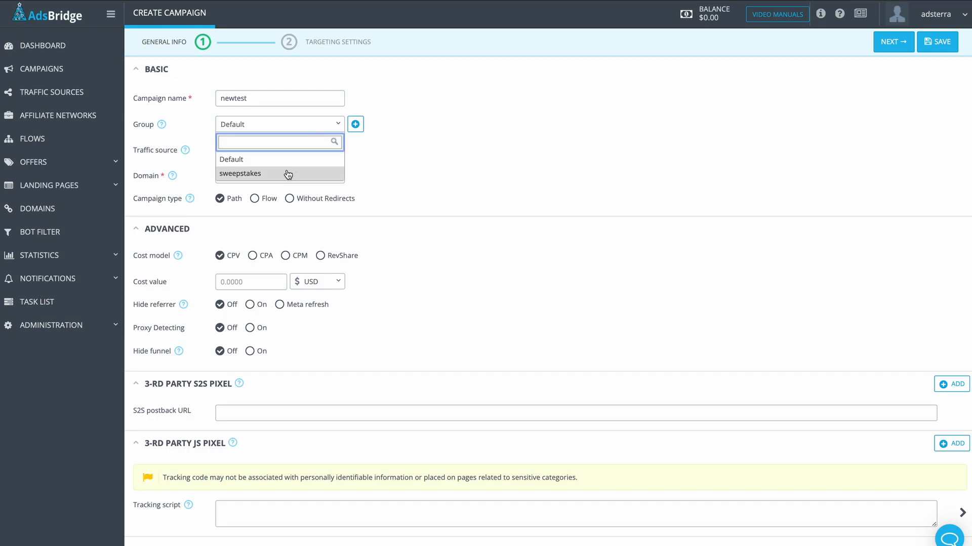
pyautogui.click(241, 173)
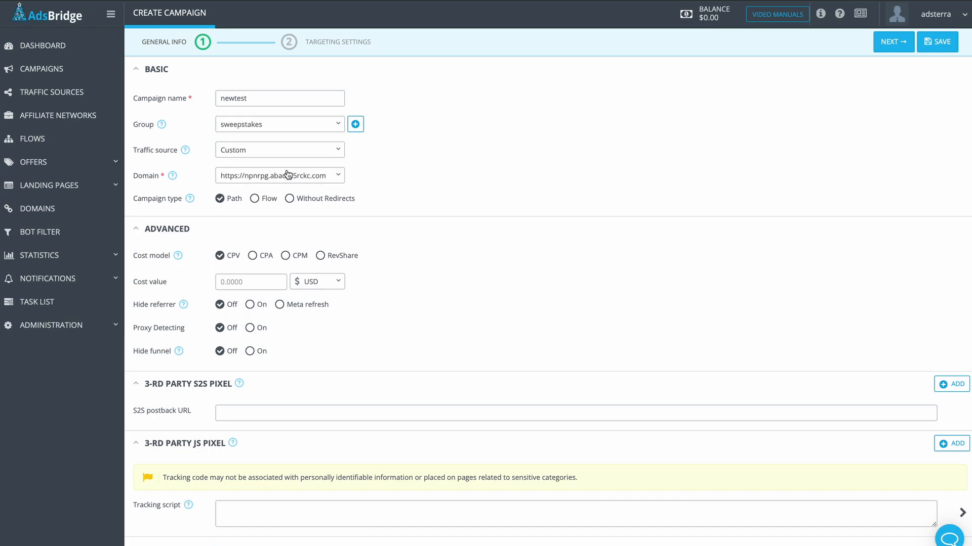
pyautogui.moveTo(293, 156)
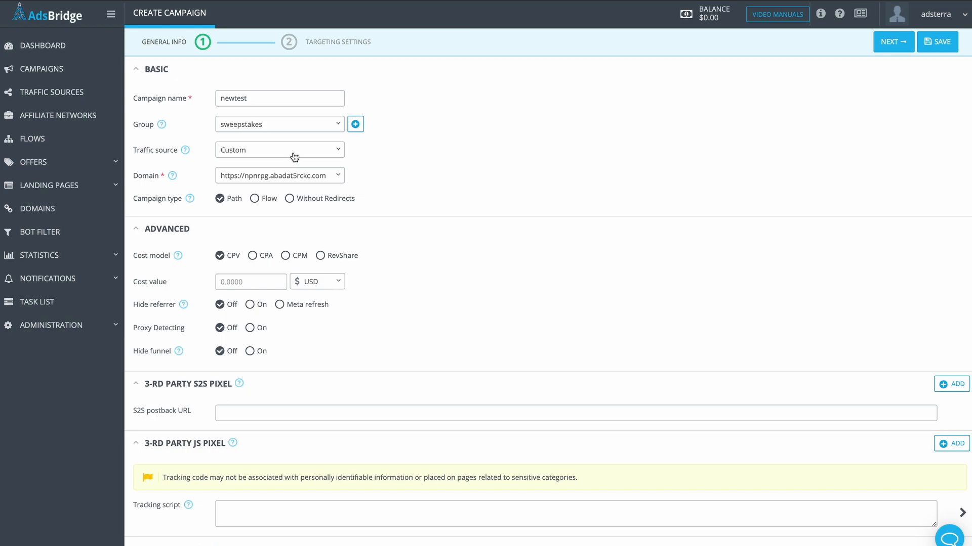
# - Use Adsterra as the campaign's traffic source with a CPA cost model
pyautogui.click(279, 150)
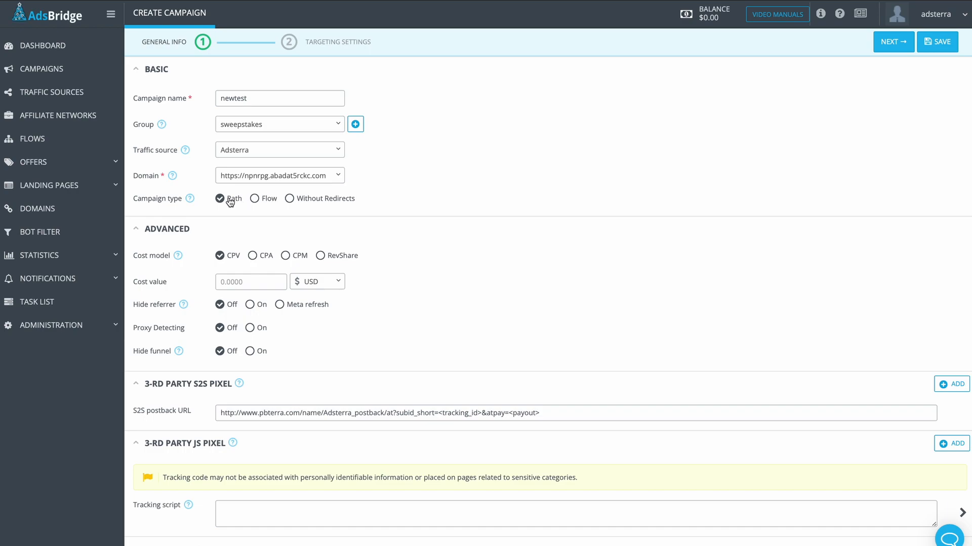
pyautogui.moveTo(232, 212)
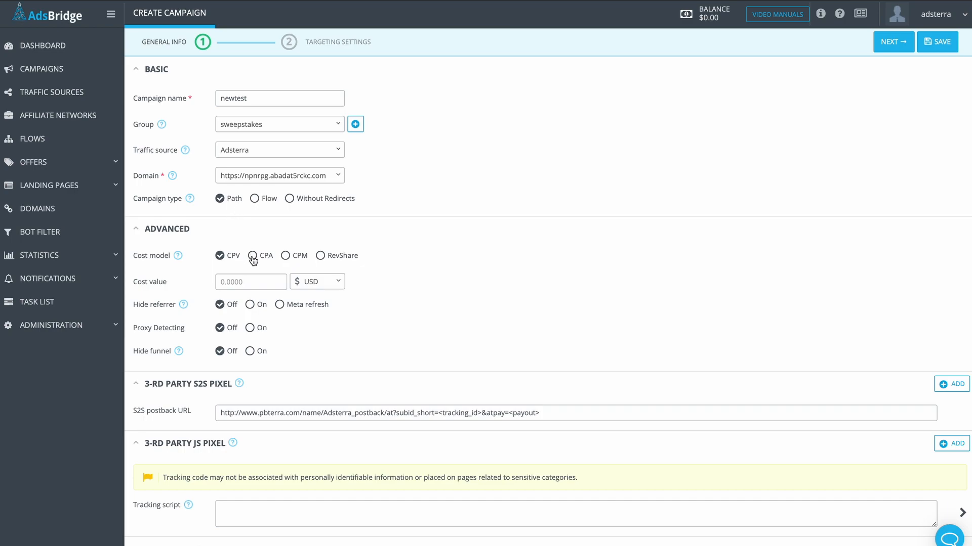
pyautogui.click(253, 255)
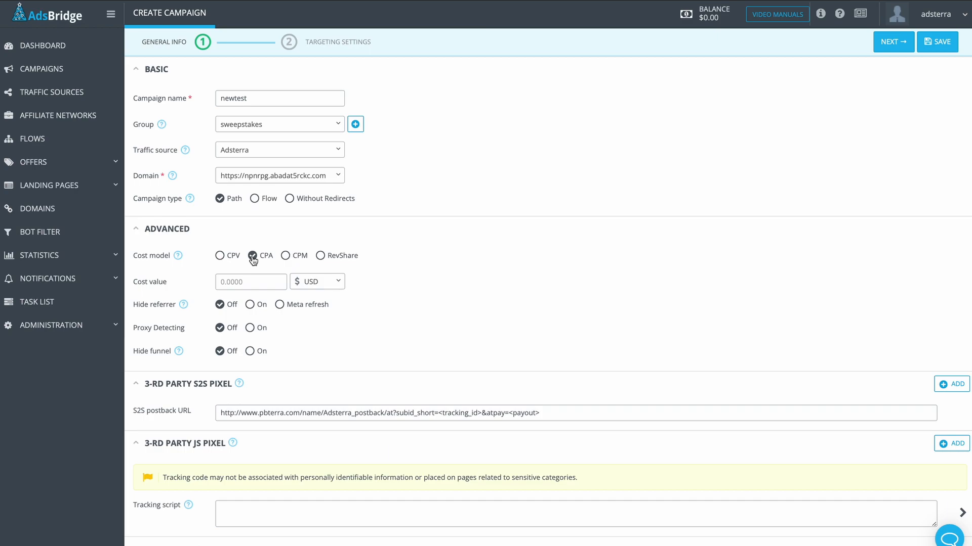
pyautogui.moveTo(252, 275)
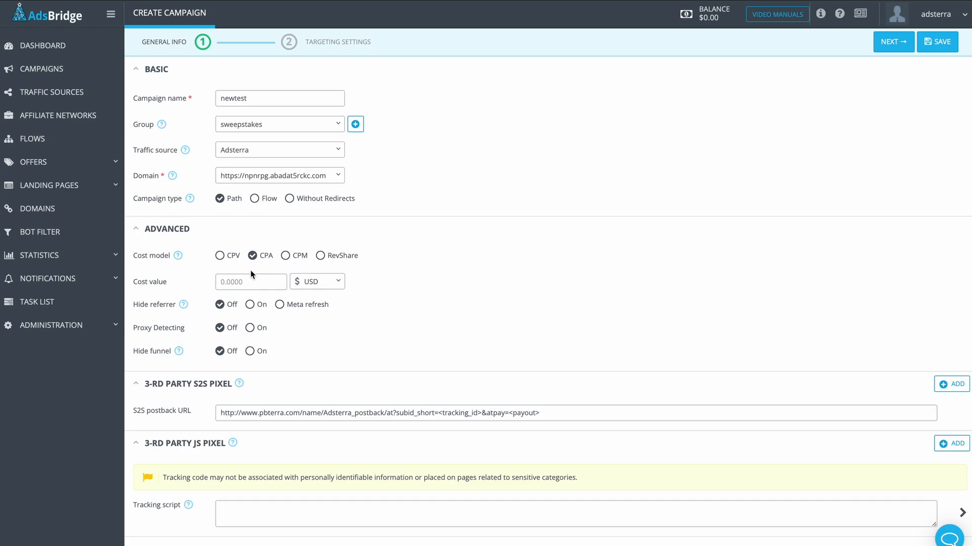
pyautogui.click(250, 282)
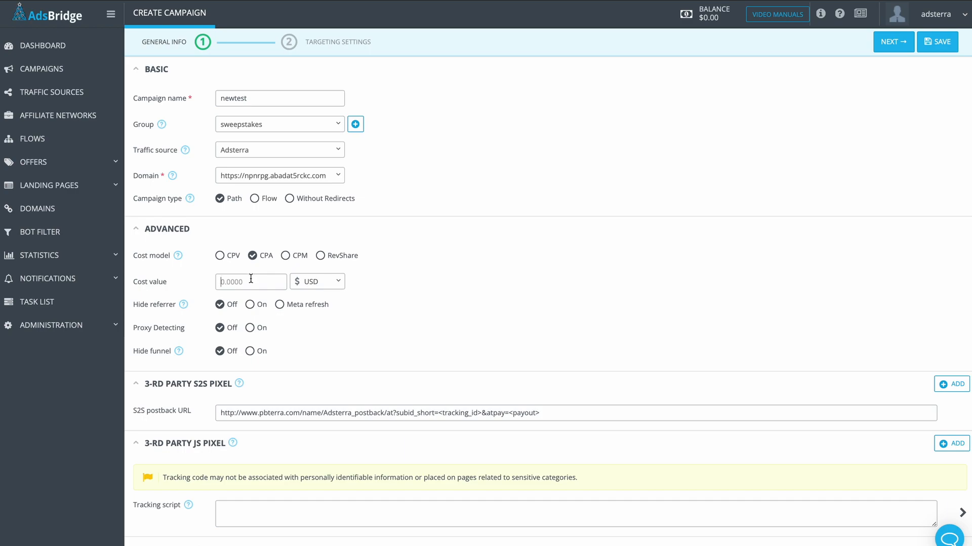
pyautogui.moveTo(893, 42)
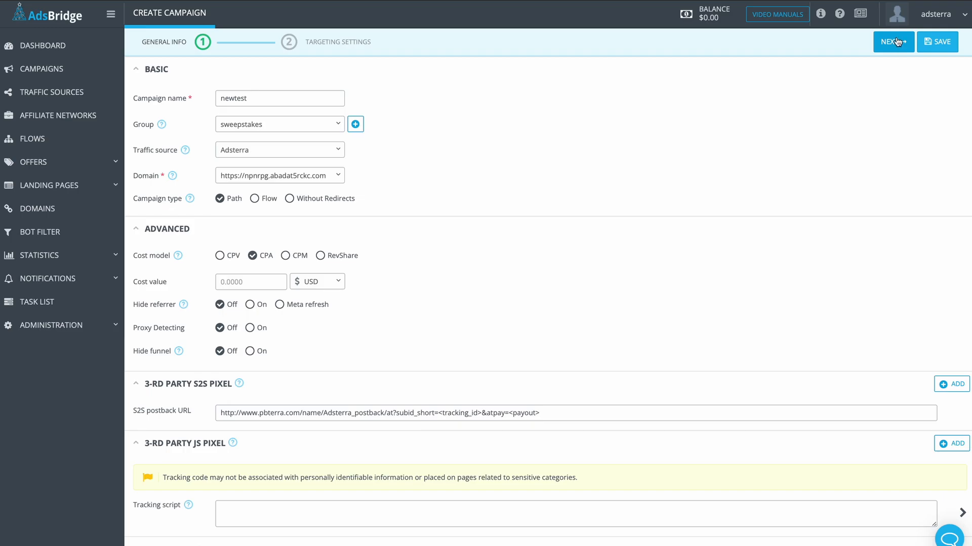
# - Make the default path a direct link to offers sweeps1 and sweeps2 at 50% each
pyautogui.click(893, 41)
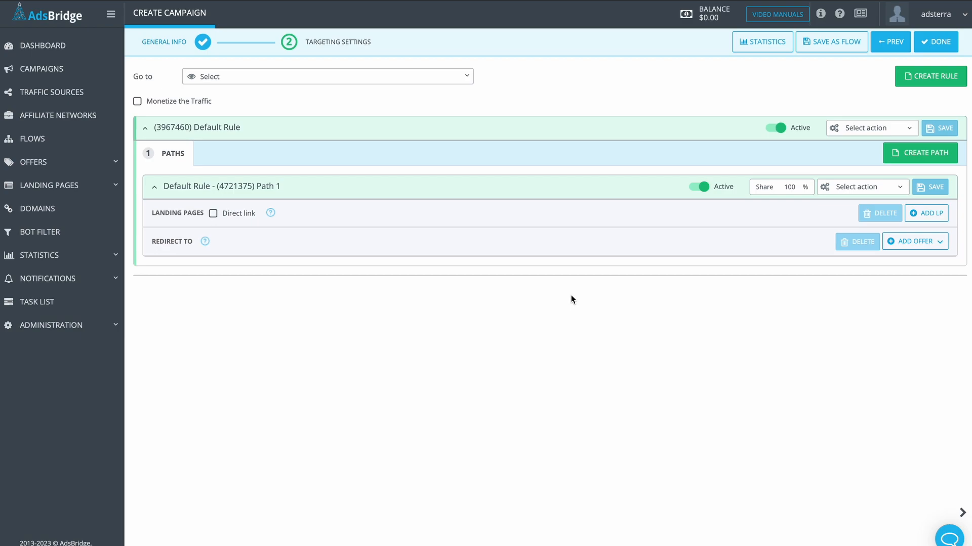
pyautogui.moveTo(405, 249)
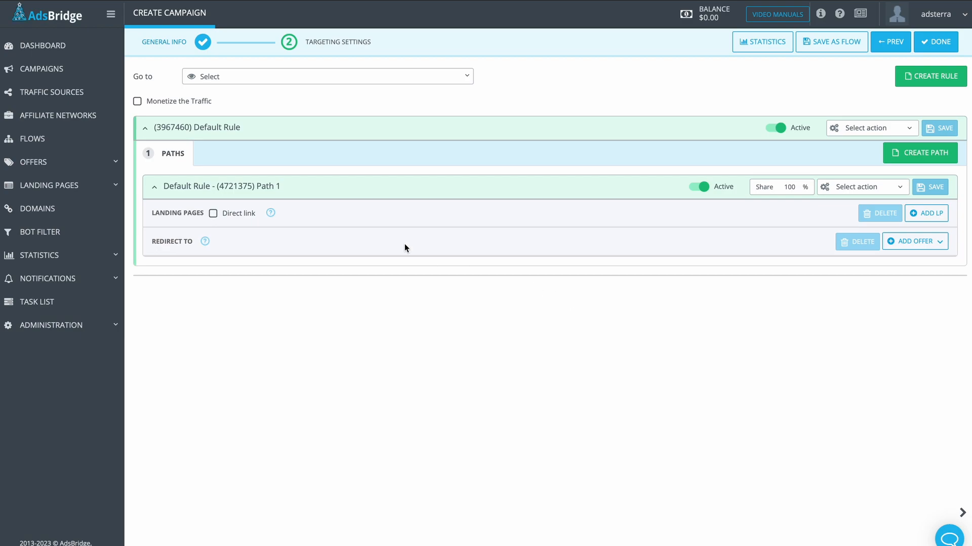
pyautogui.click(213, 213)
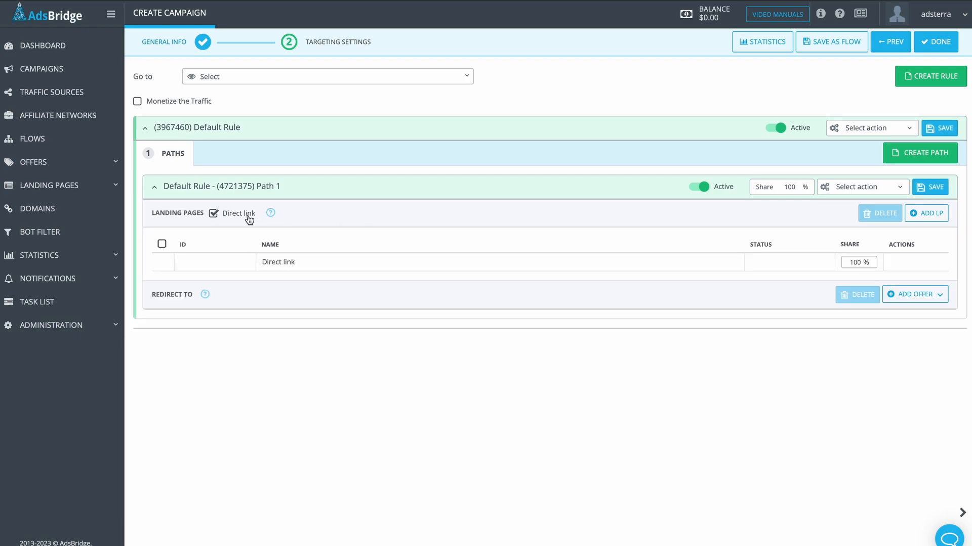
pyautogui.click(914, 295)
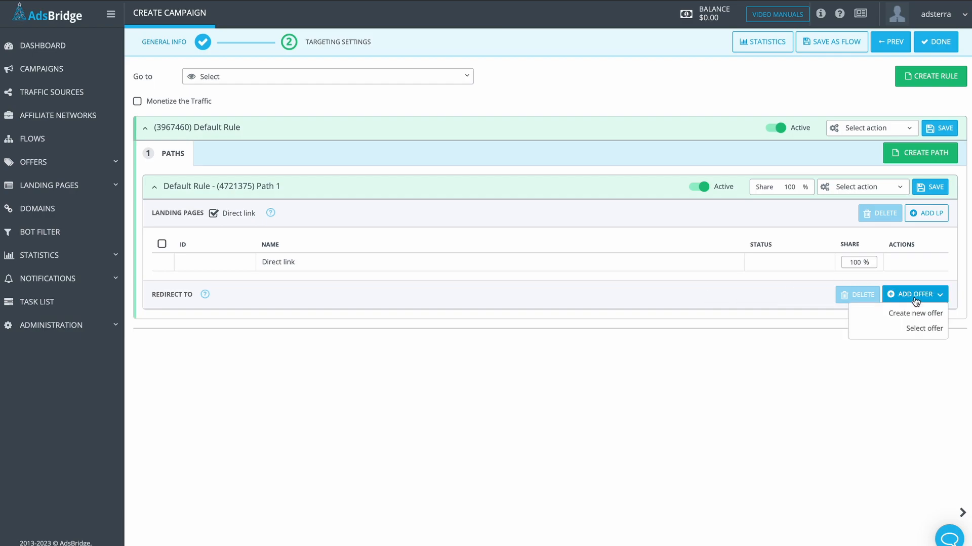
pyautogui.moveTo(915, 313)
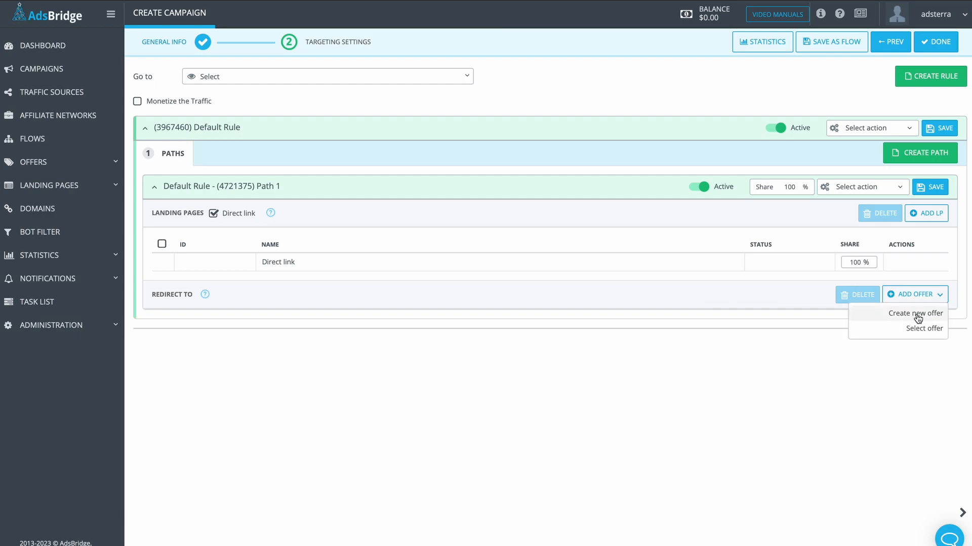
pyautogui.click(924, 328)
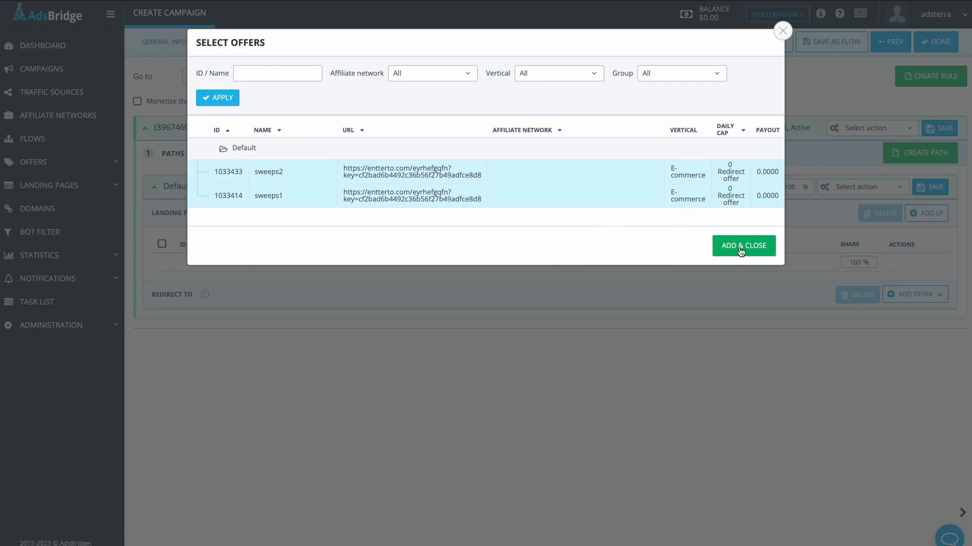
pyautogui.click(742, 245)
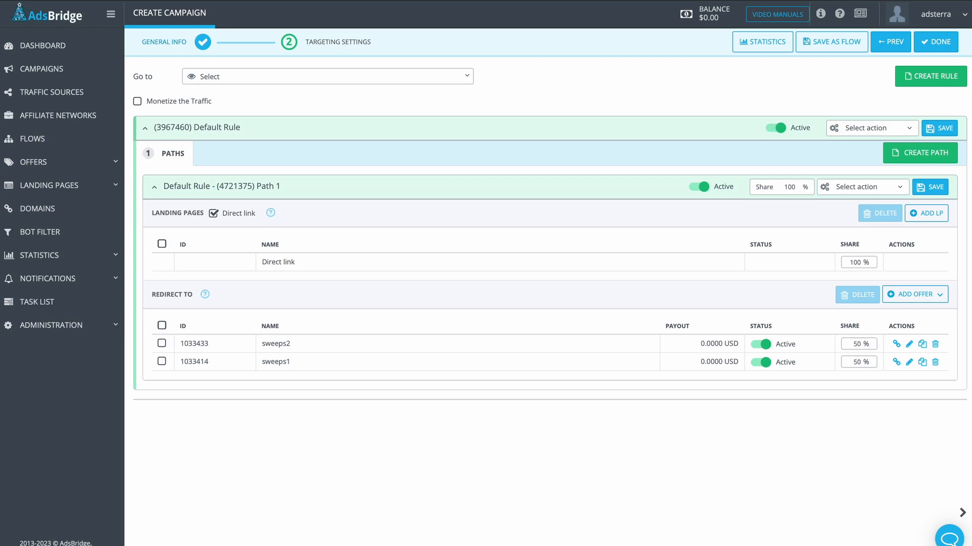
pyautogui.moveTo(823, 448)
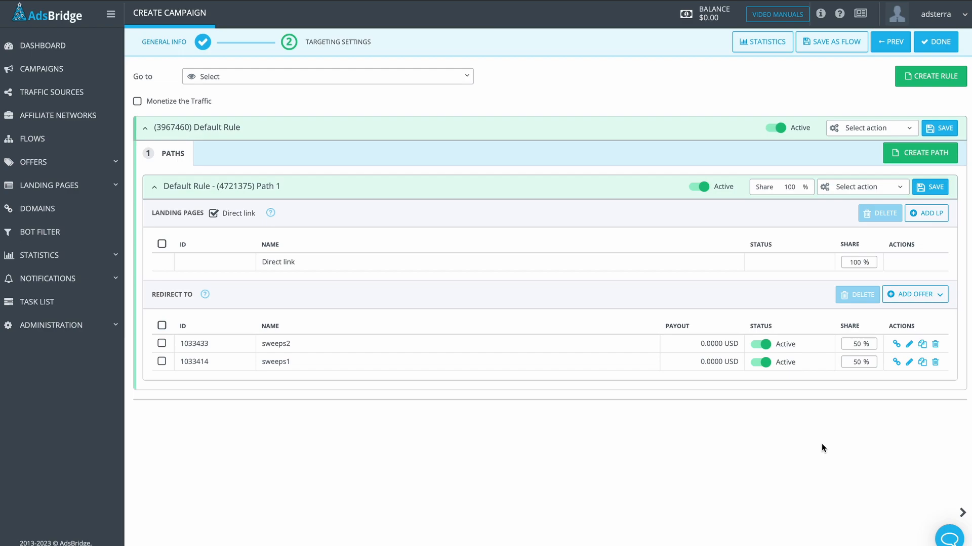
pyautogui.moveTo(840, 41)
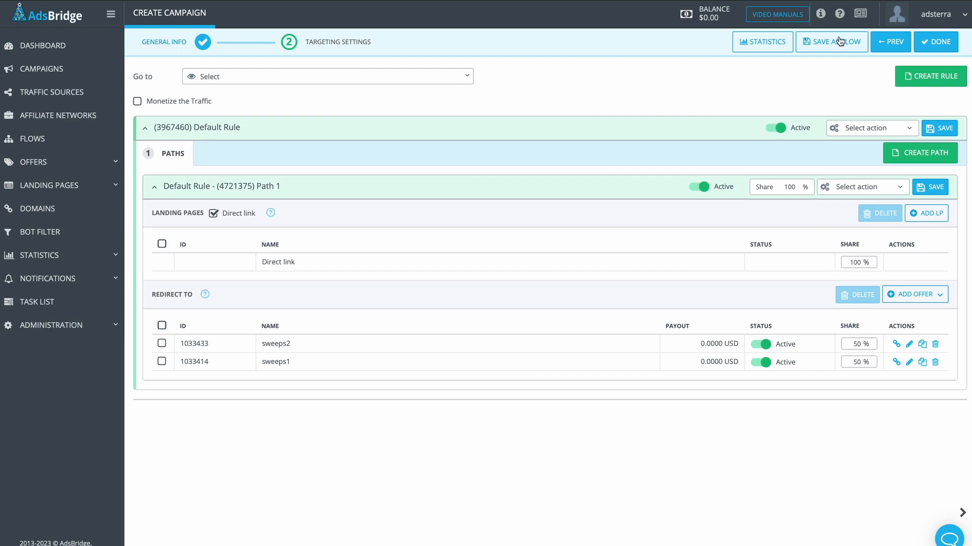
# - Save the targeting settings as a new flow named 'sweeps new test'
pyautogui.click(831, 42)
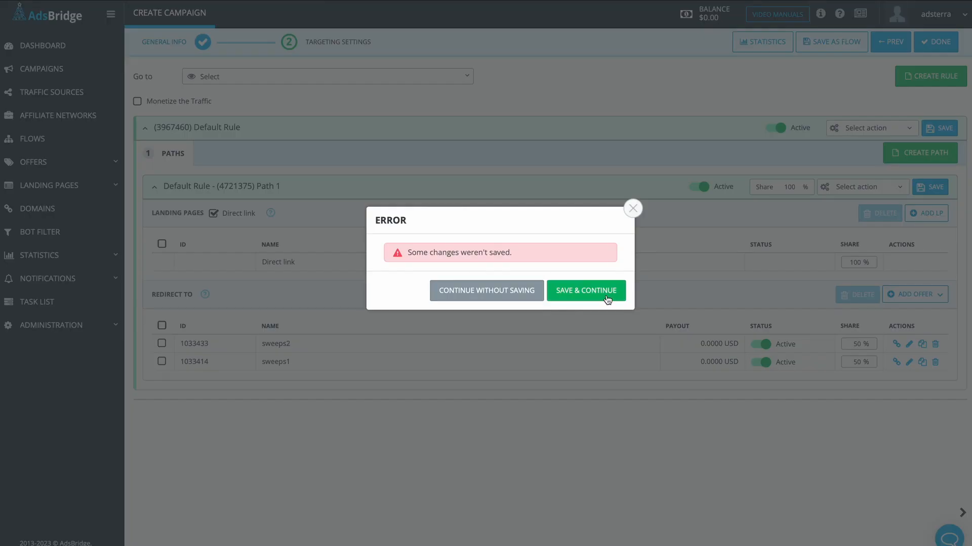
pyautogui.click(585, 290)
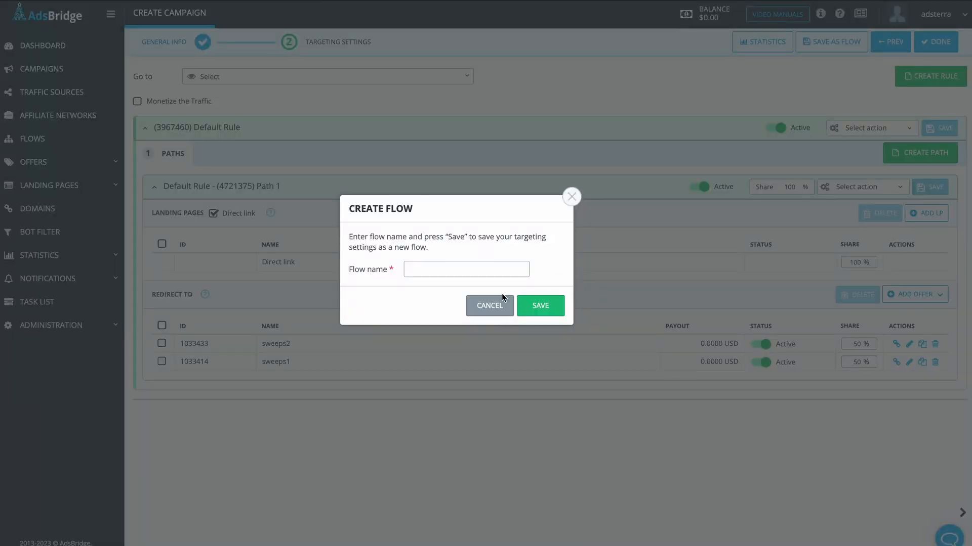
pyautogui.write('sweeps new test')
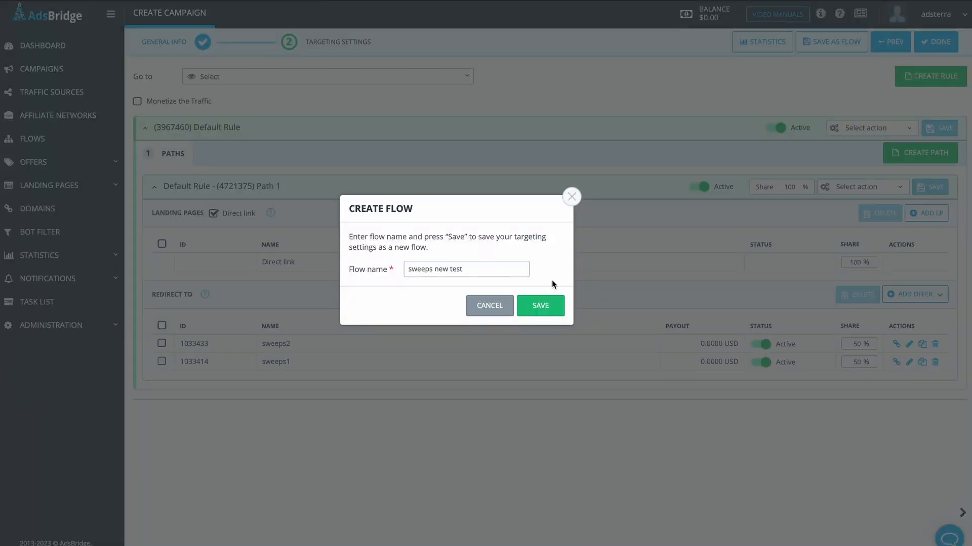
pyautogui.moveTo(539, 305)
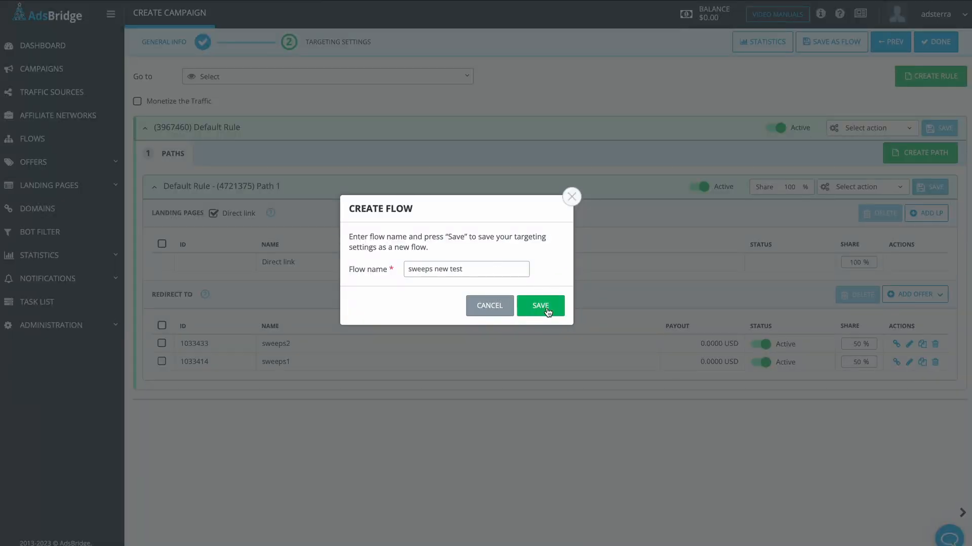
pyautogui.click(540, 304)
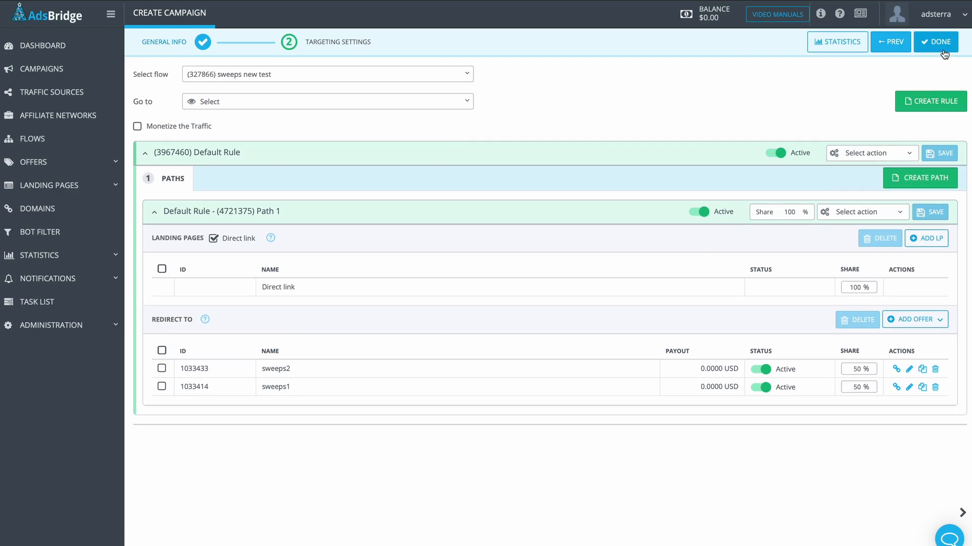
# - Finish the newtest campaign, copy its tracking URL and view its link from the campaign list
pyautogui.click(935, 41)
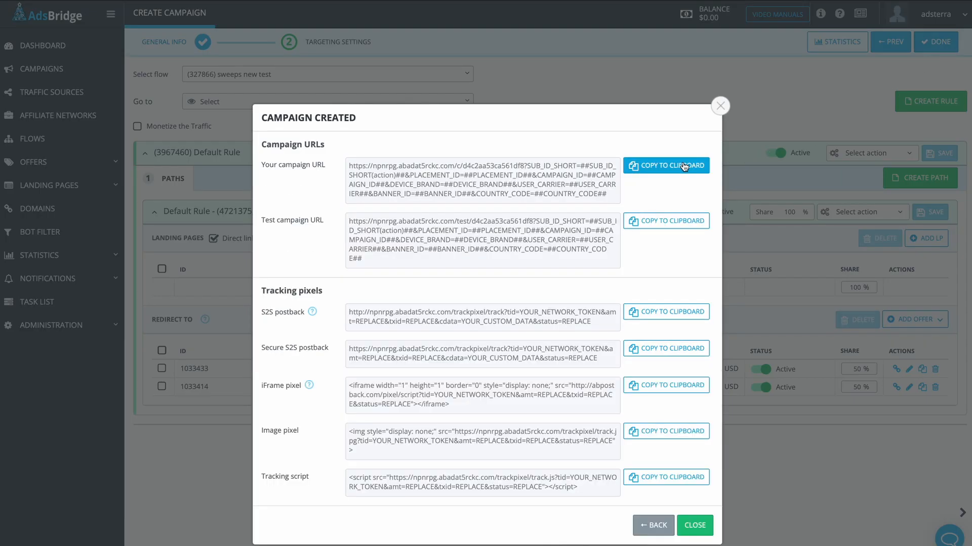
pyautogui.click(666, 165)
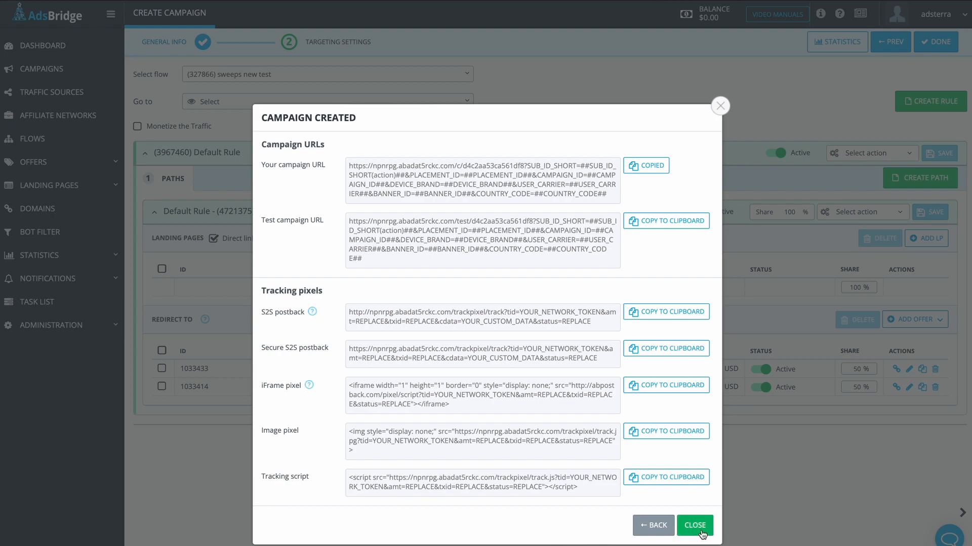
pyautogui.click(694, 526)
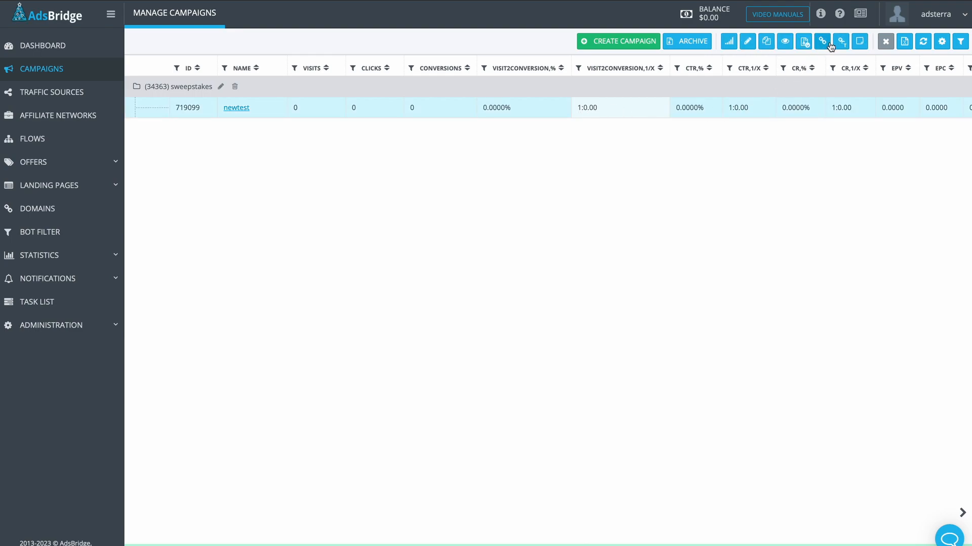
pyautogui.click(821, 41)
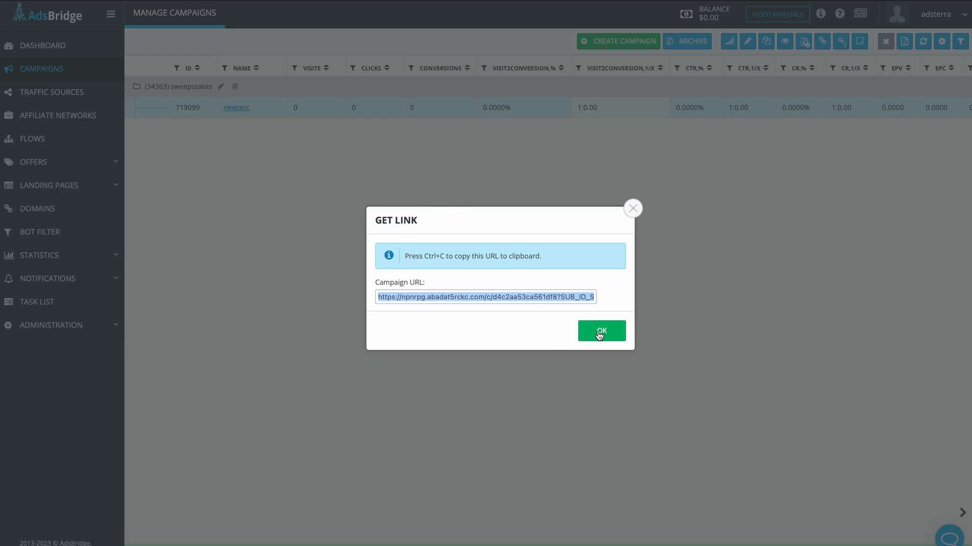
pyautogui.click(600, 329)
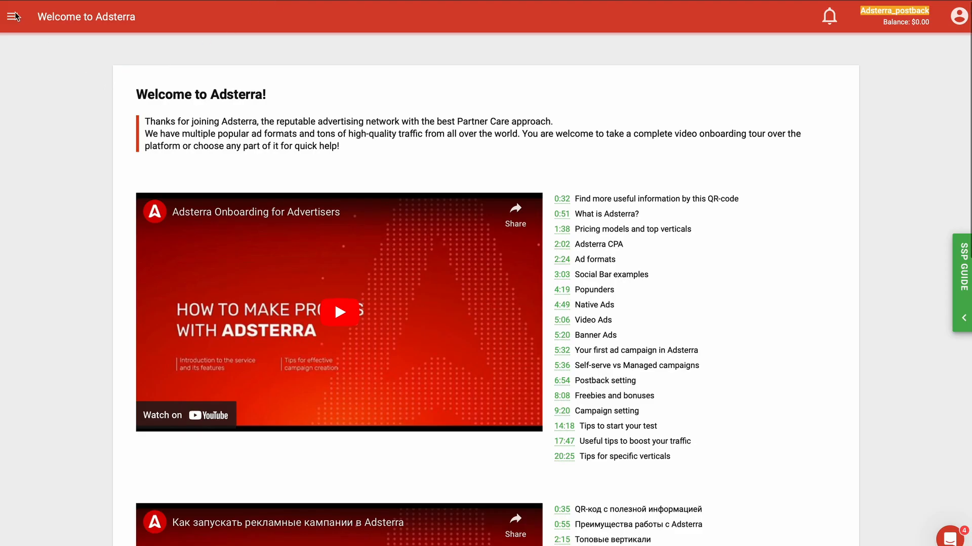
# - Start an Adsterra CPA campaign with a landing URL carrying BANNER_ID and COUNTRY_CODE placeholders
pyautogui.click(14, 16)
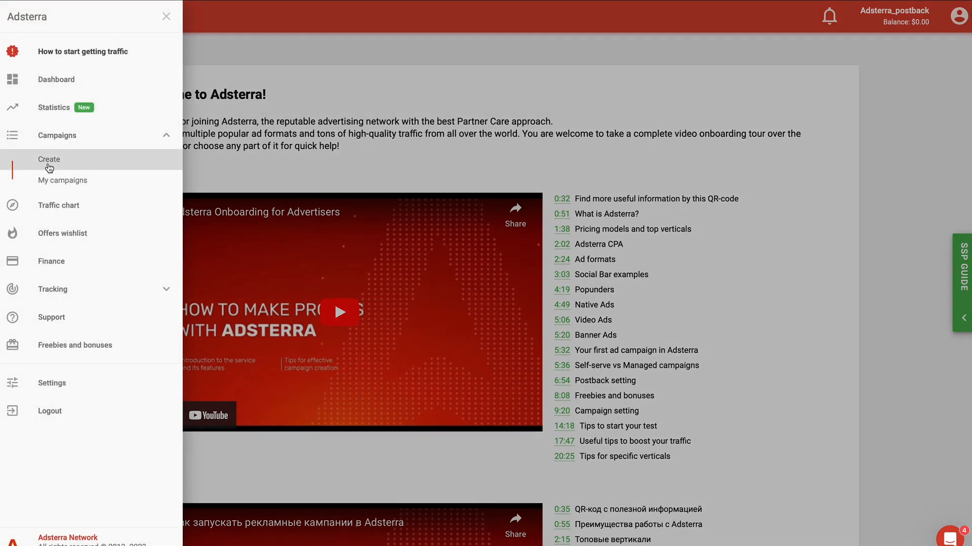
pyautogui.click(49, 159)
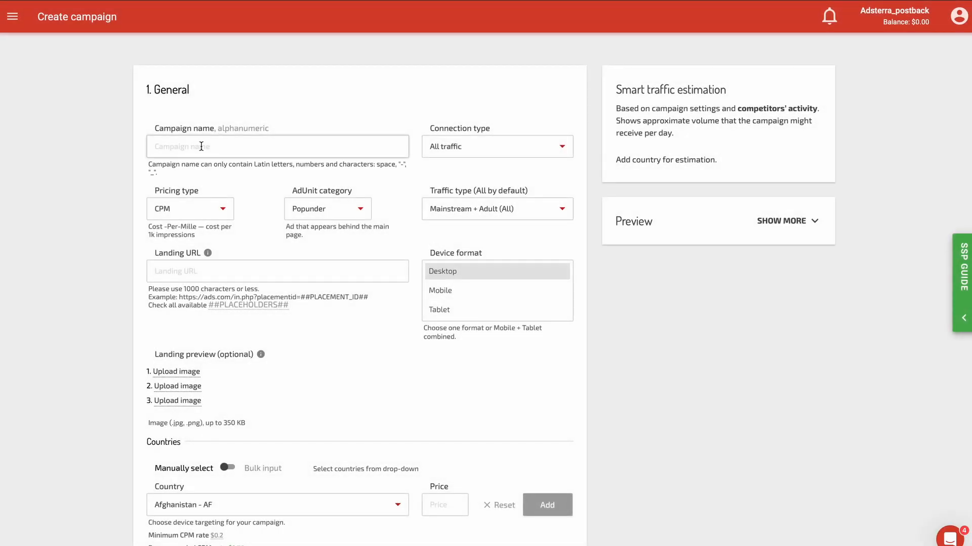
pyautogui.click(189, 209)
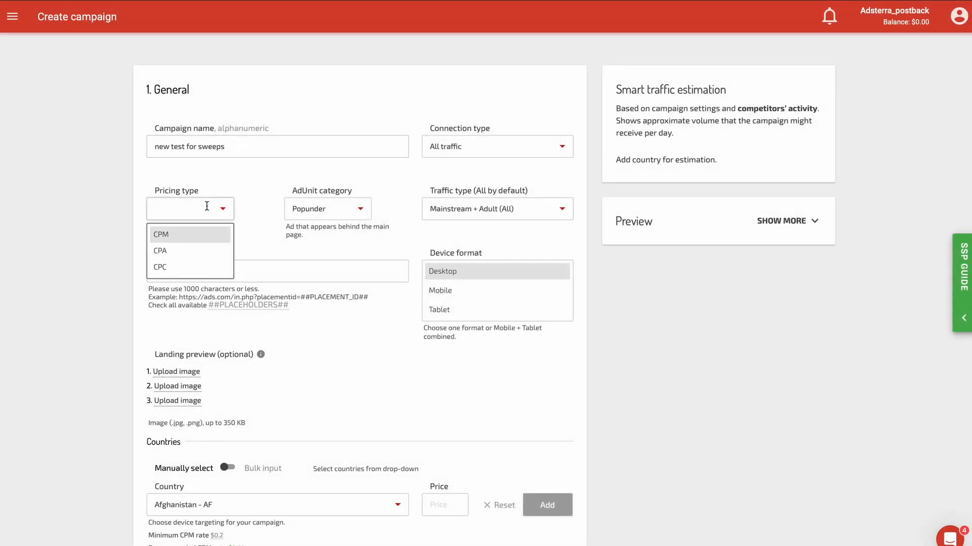
pyautogui.click(160, 250)
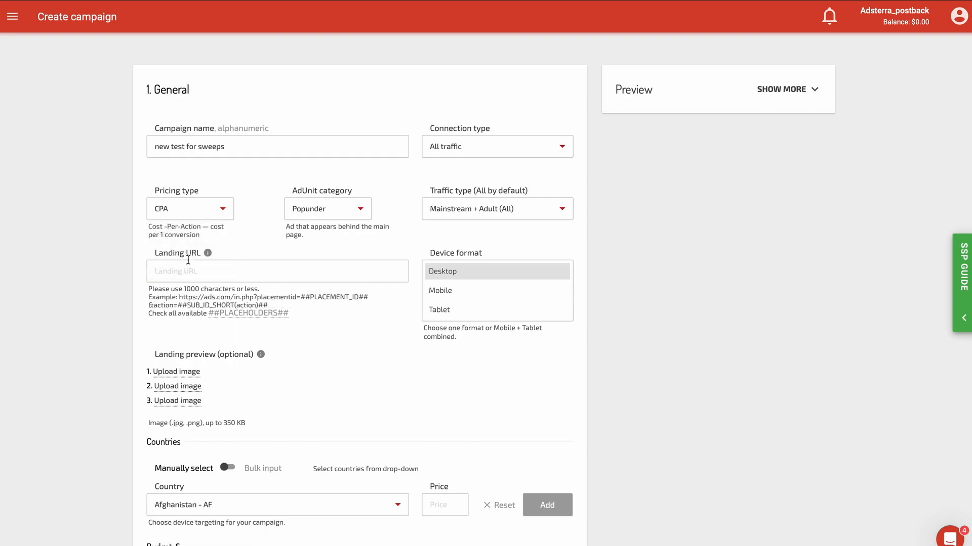
pyautogui.write('BANNER_ID=##BANNER_ID##&COUNTRY_CODE=##COUNTRY_CODE##')
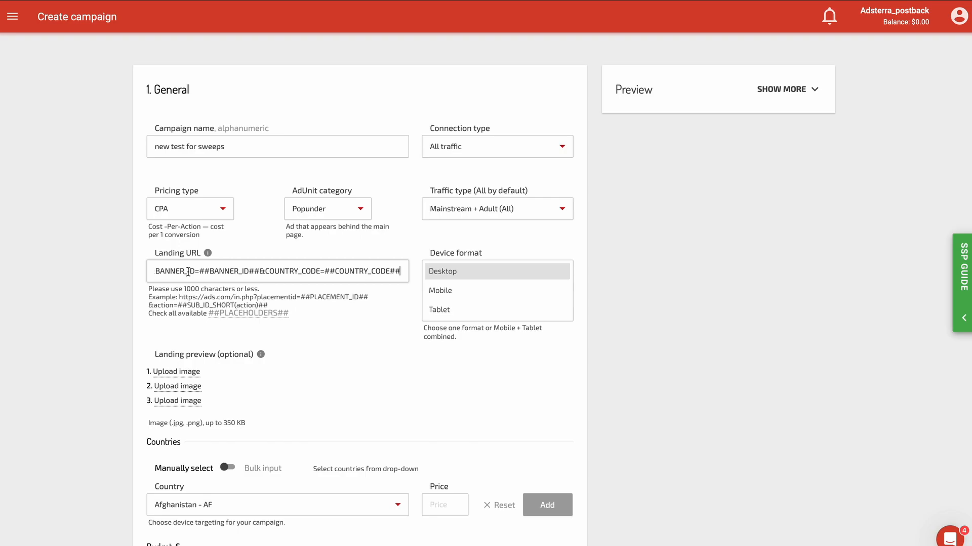
pyautogui.moveTo(345, 233)
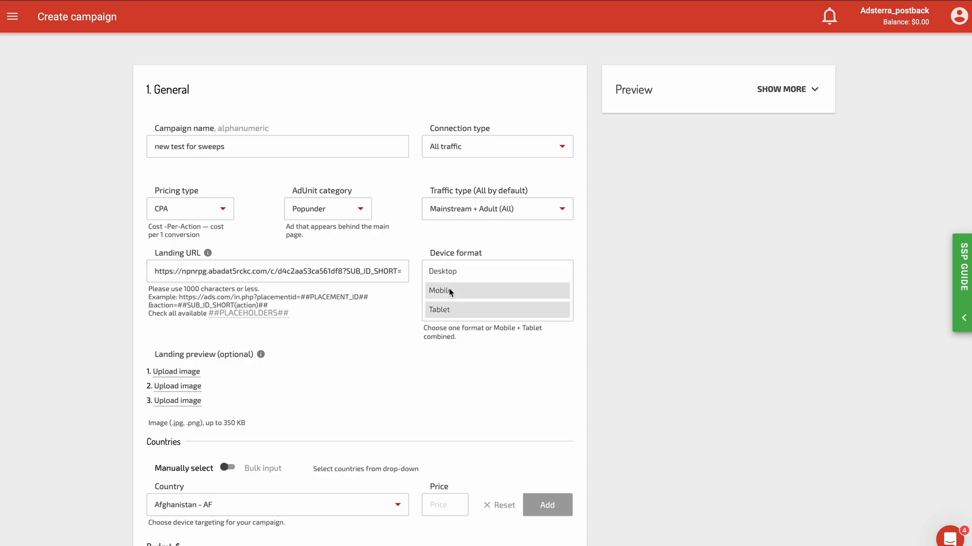
pyautogui.moveTo(300, 426)
pyautogui.write('u')
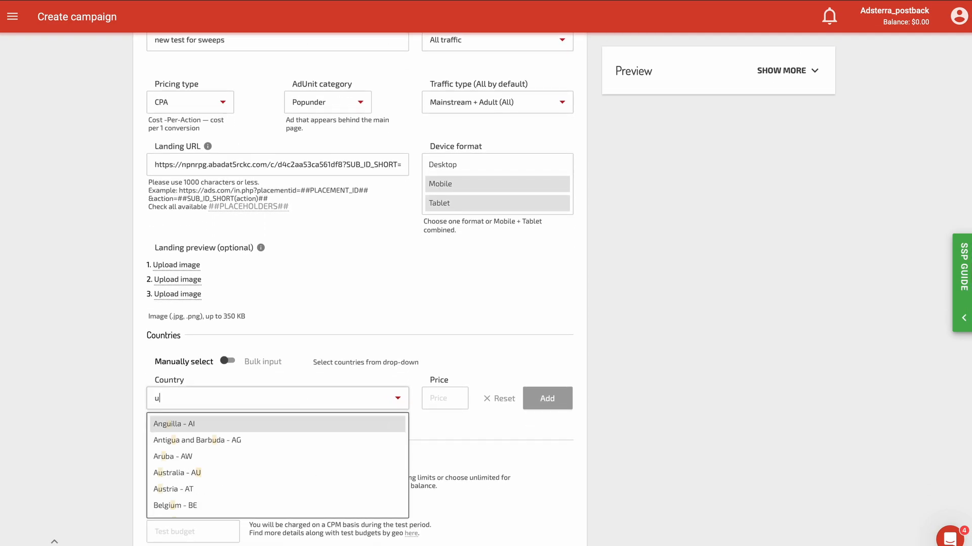
# - Target United States at $2 with a 1000 total and 200 test budget
pyautogui.write('nited States - US')
pyautogui.click(444, 398)
pyautogui.write('2')
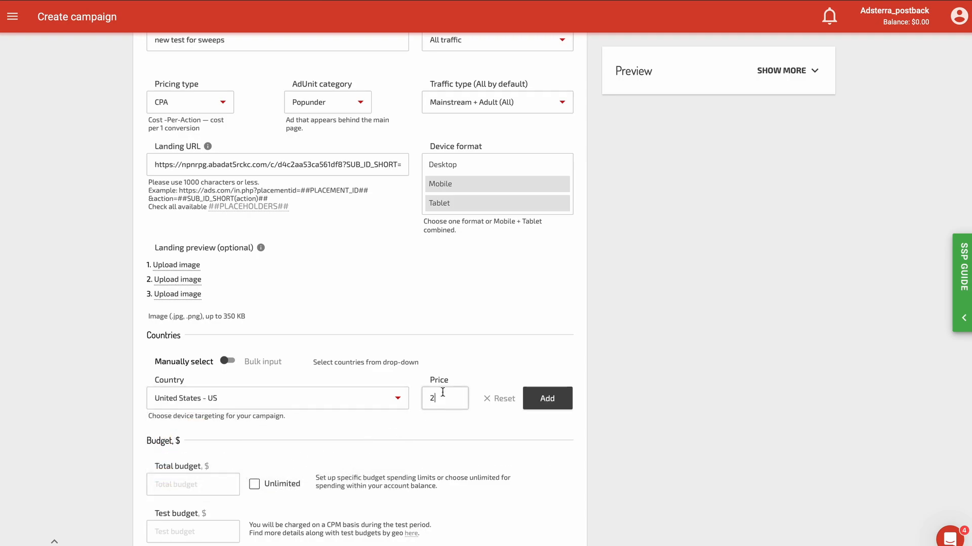
pyautogui.click(546, 398)
pyautogui.write('10')
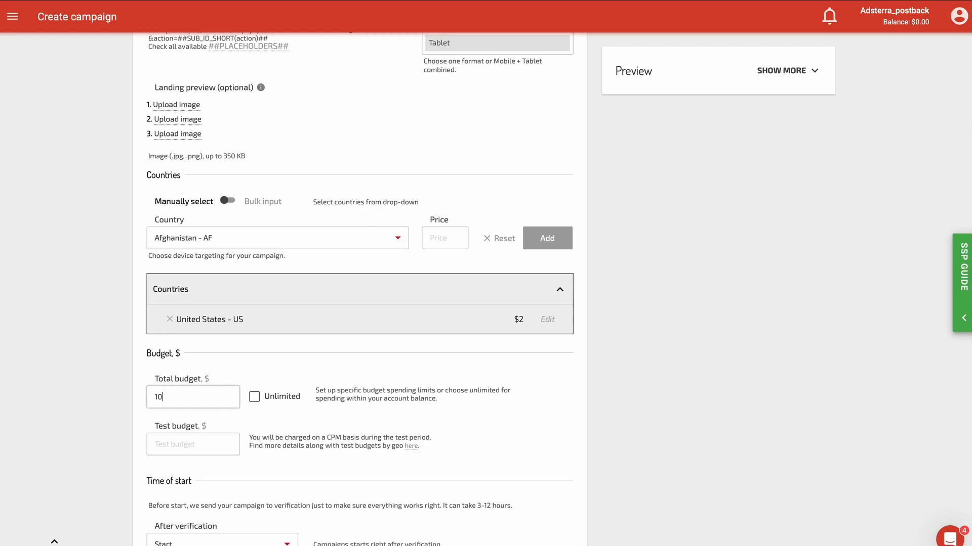
pyautogui.write('200')
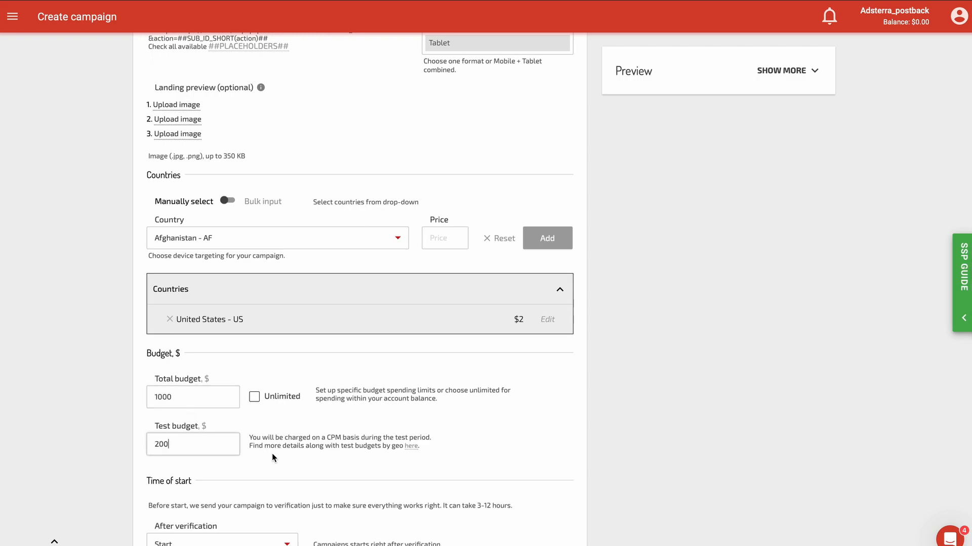
pyautogui.scroll(-3)
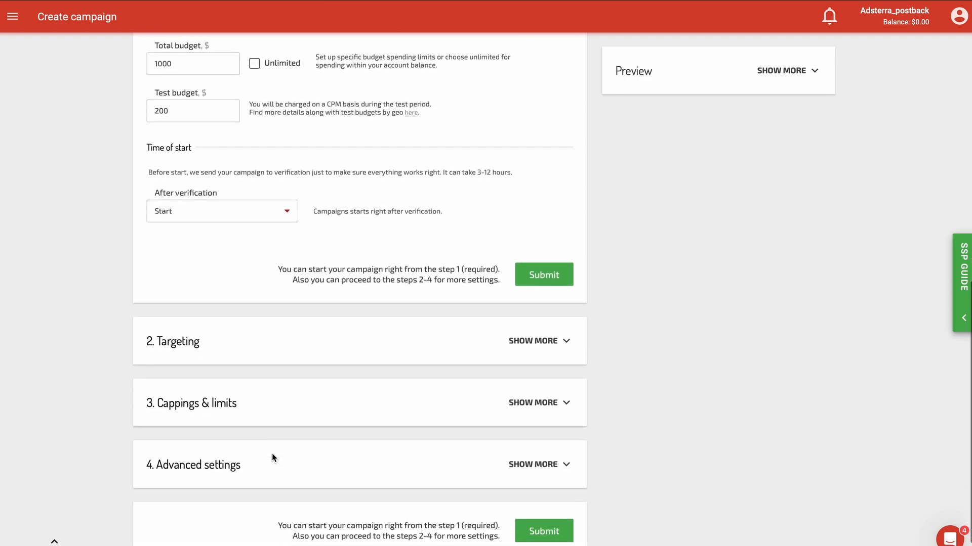
# - Review the Targeting, Cappings & limits and Advanced settings sections
pyautogui.click(532, 341)
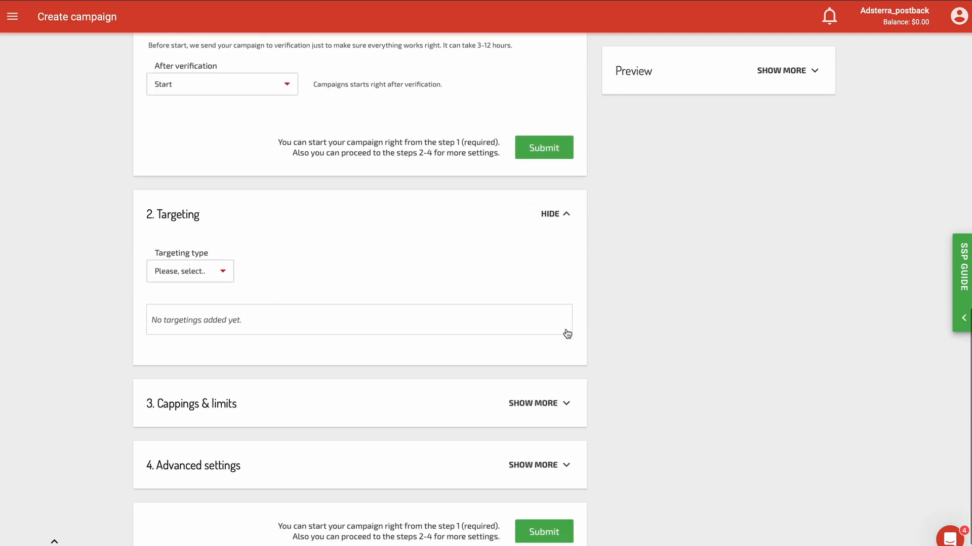
pyautogui.click(531, 403)
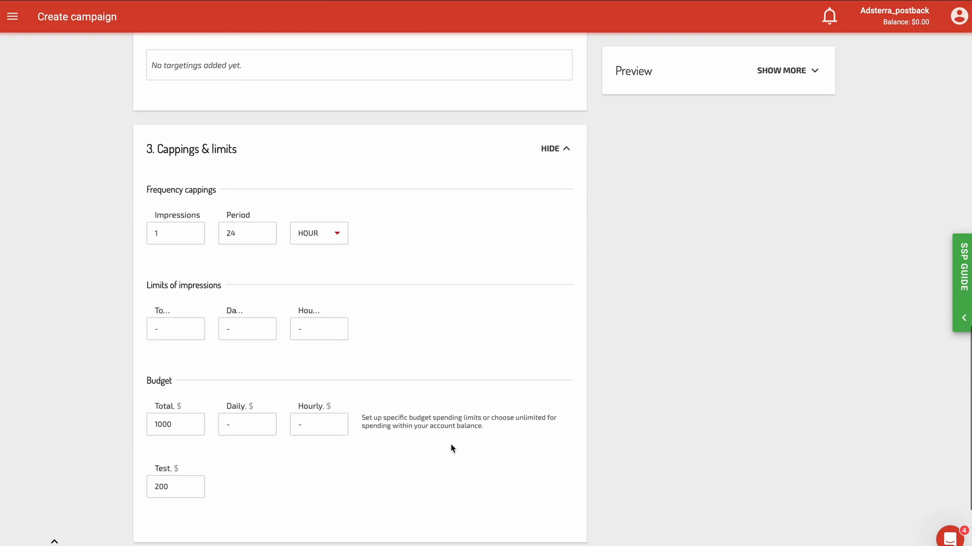
pyautogui.scroll(-3)
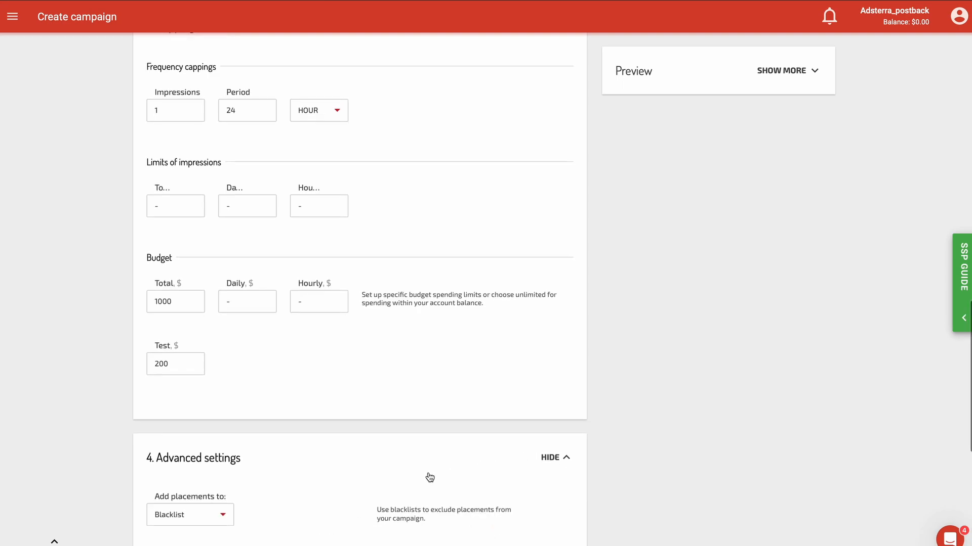
pyautogui.scroll(-3)
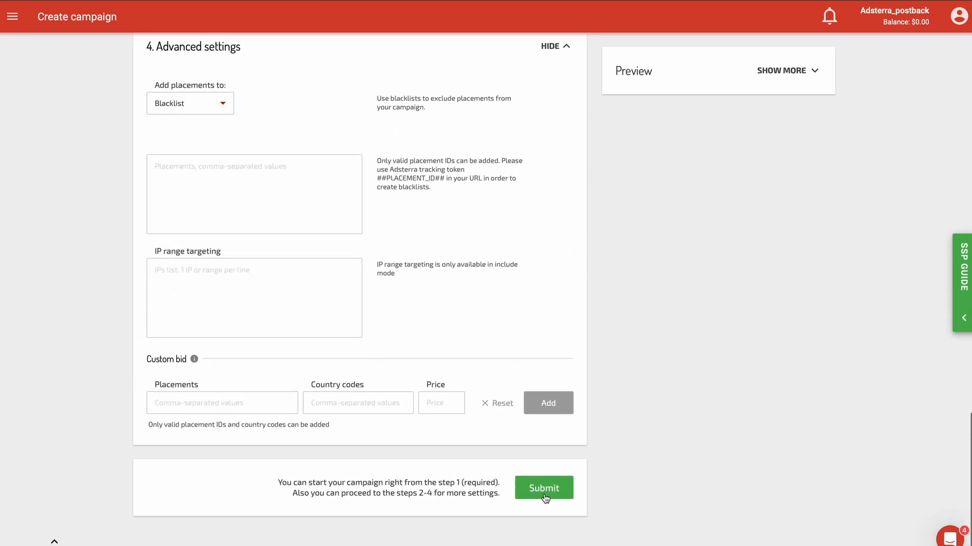
# - Submit the 'new test for sweeps' campaign and send it for verification from the summary page
pyautogui.click(543, 488)
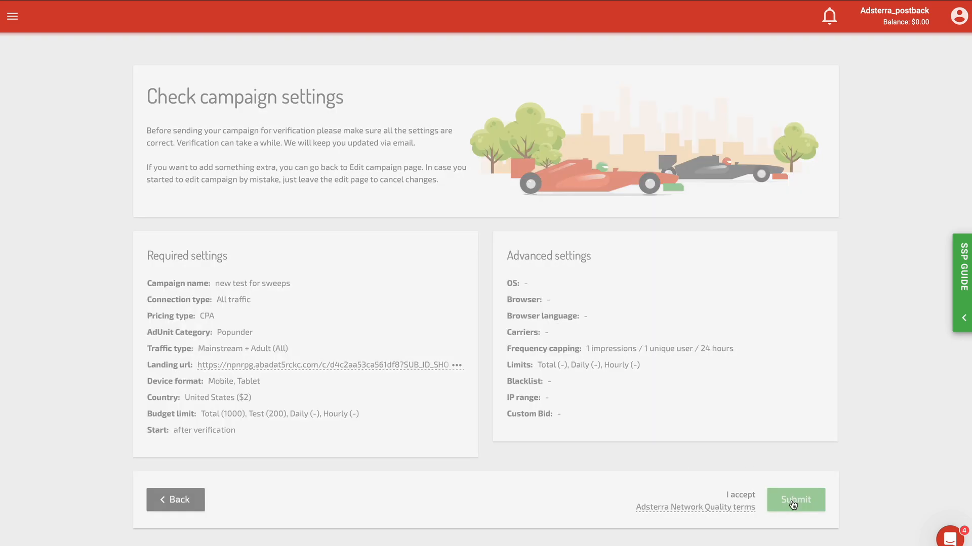
pyautogui.click(795, 500)
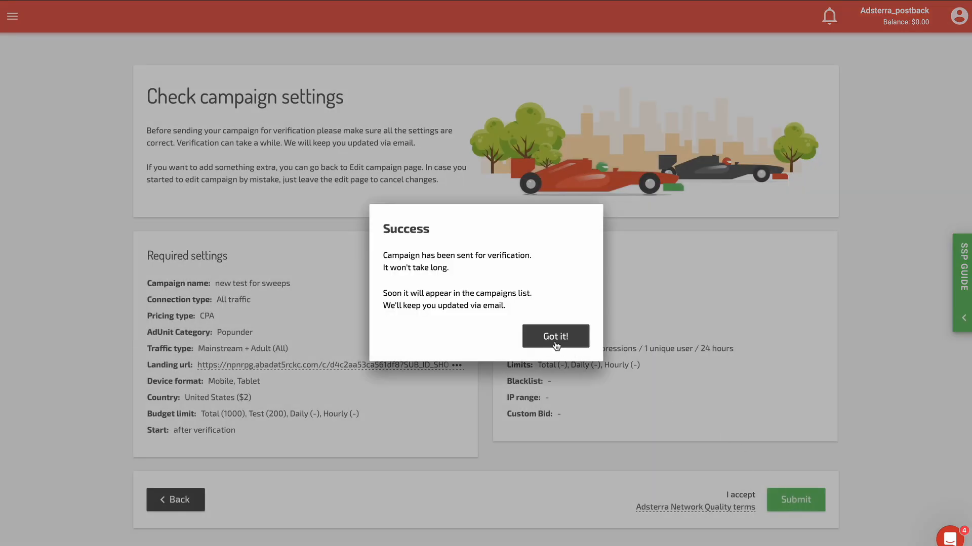